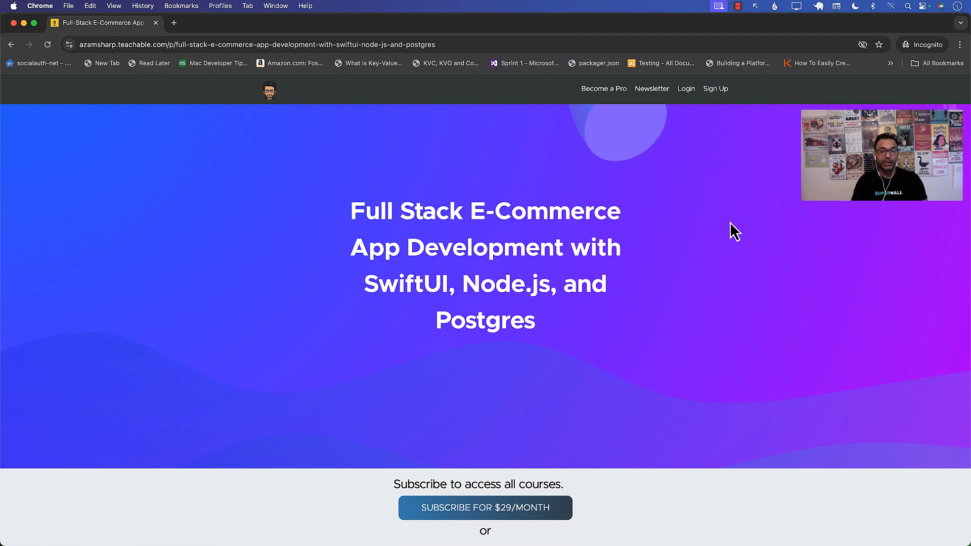
mouse_move(731, 243)
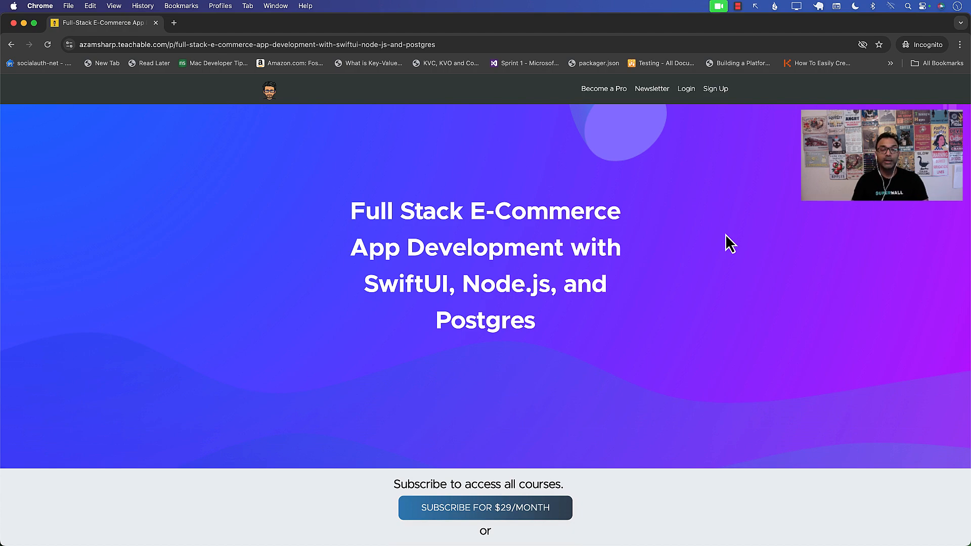
Scroll the Full Stack E-Commerce course page through the curriculum down to the Coming Soon sections.
scroll(down, 3)
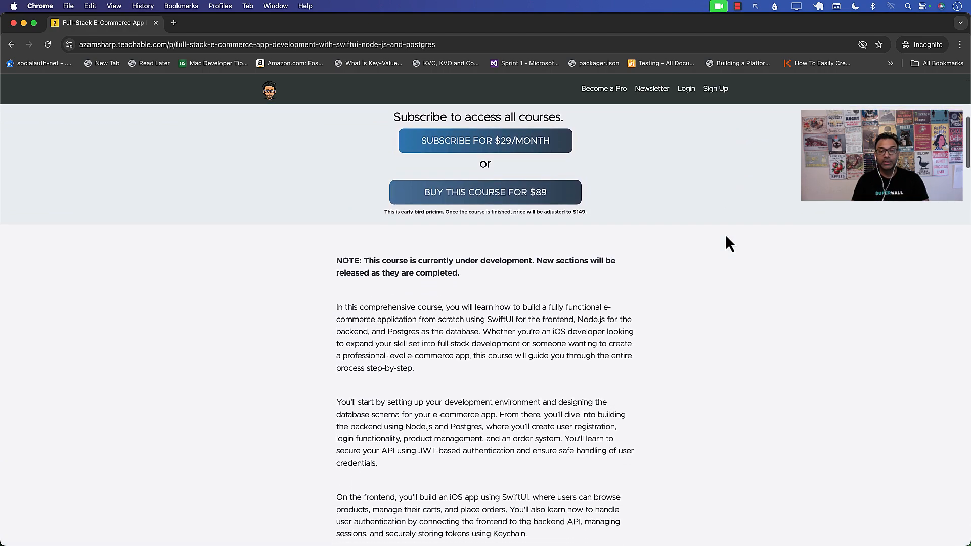
scroll(down, 3)
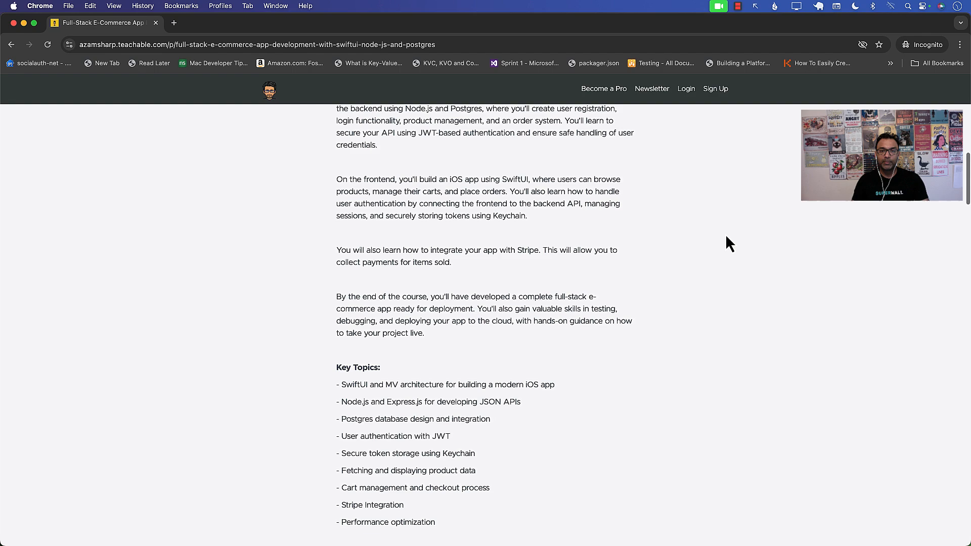
scroll(down, 3)
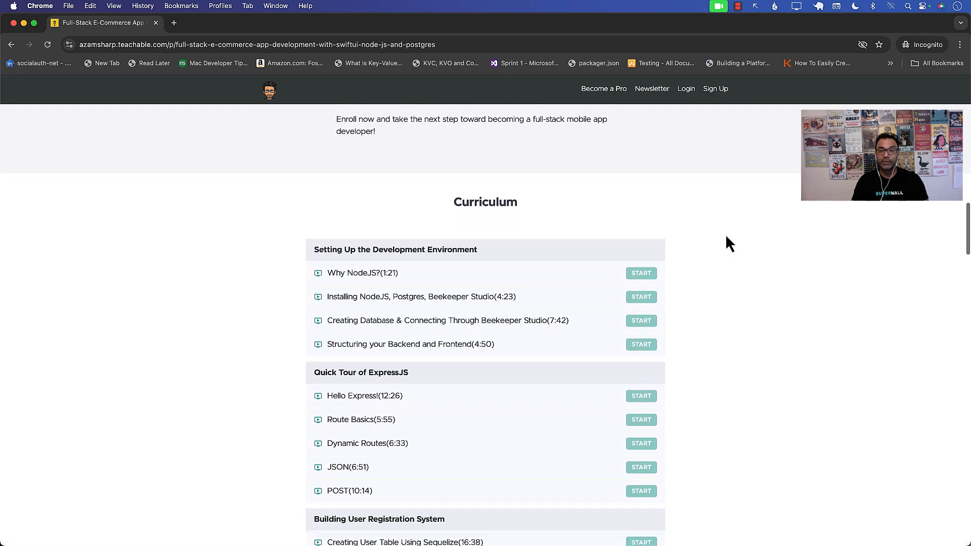
scroll(down, 3)
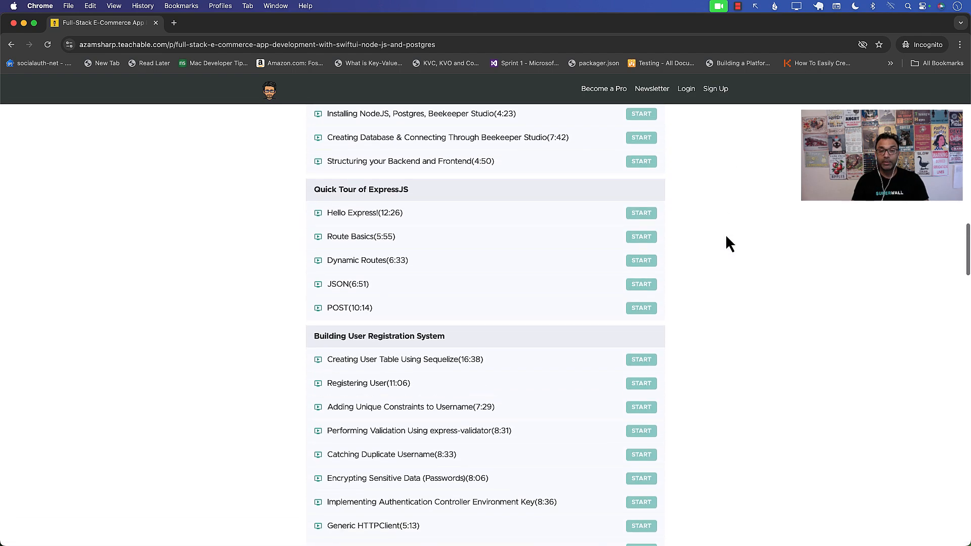
scroll(down, 3)
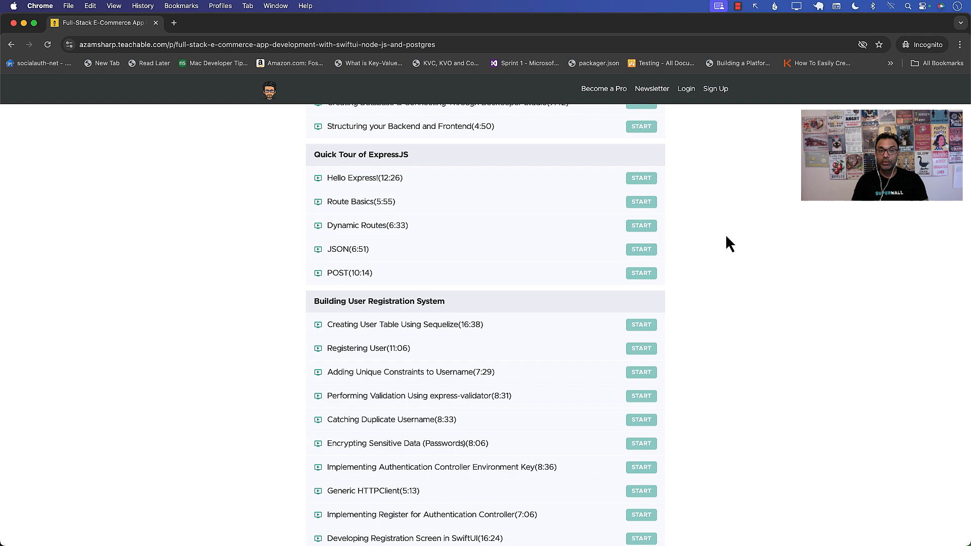
scroll(down, 3)
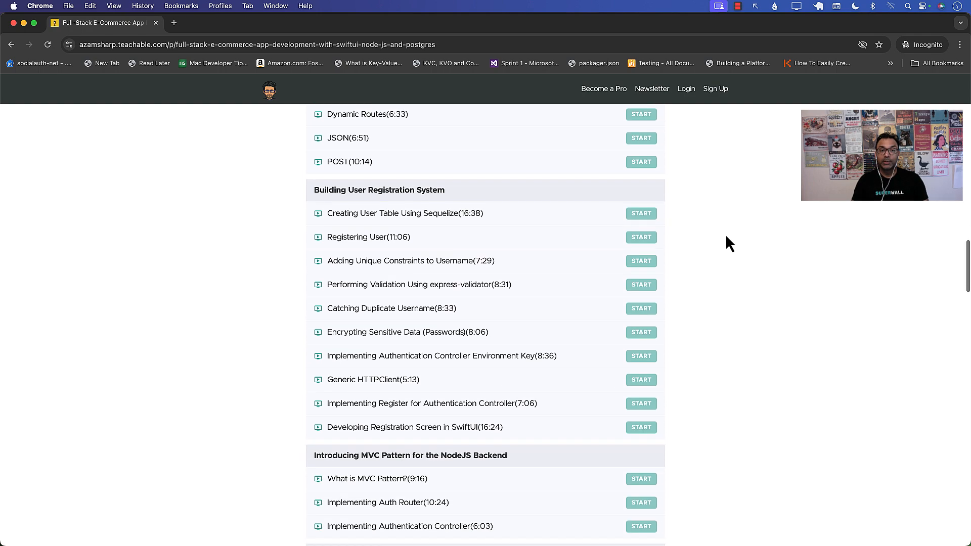
scroll(down, 3)
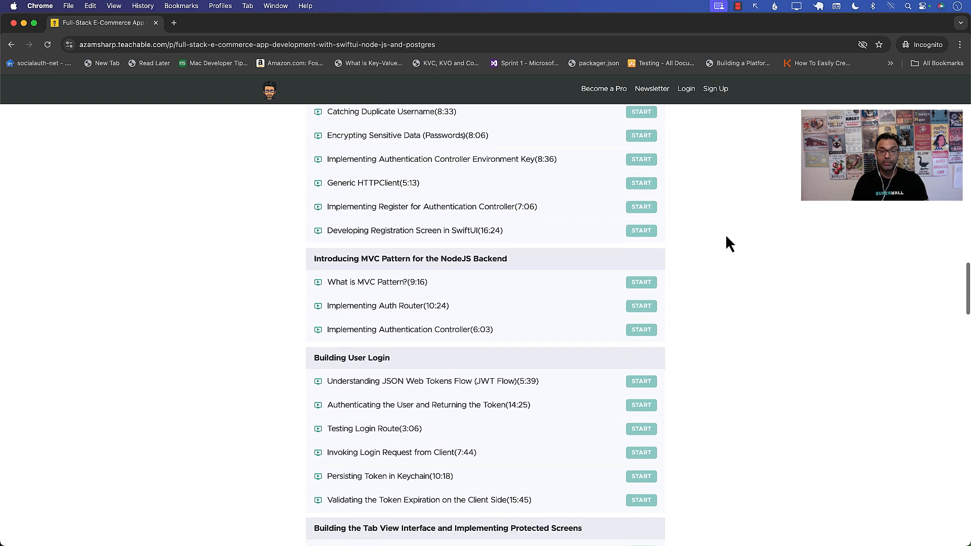
scroll(down, 3)
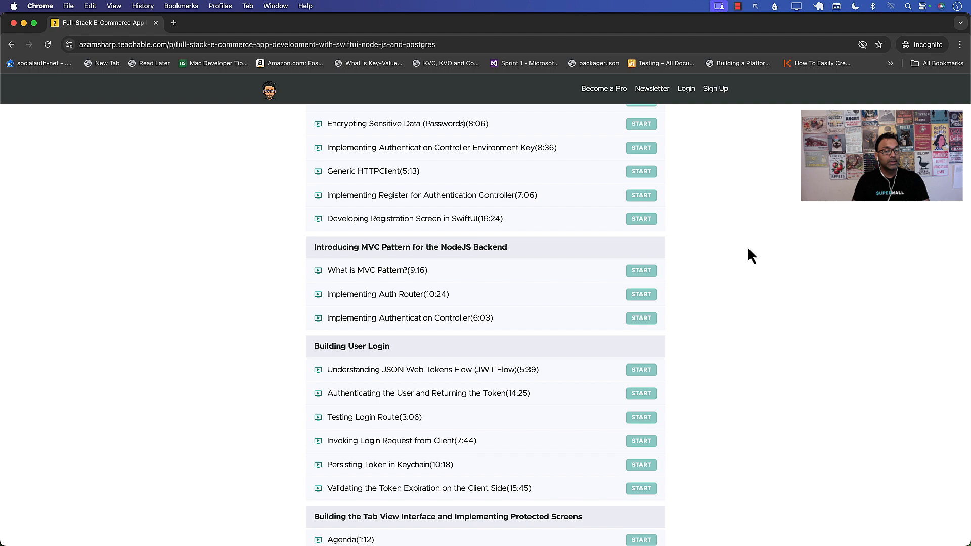
scroll(down, 3)
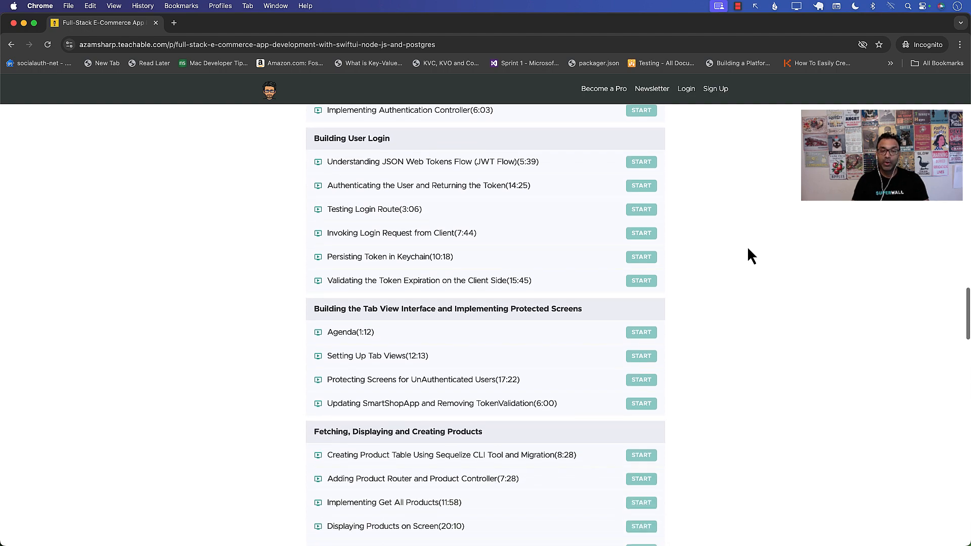
scroll(down, 3)
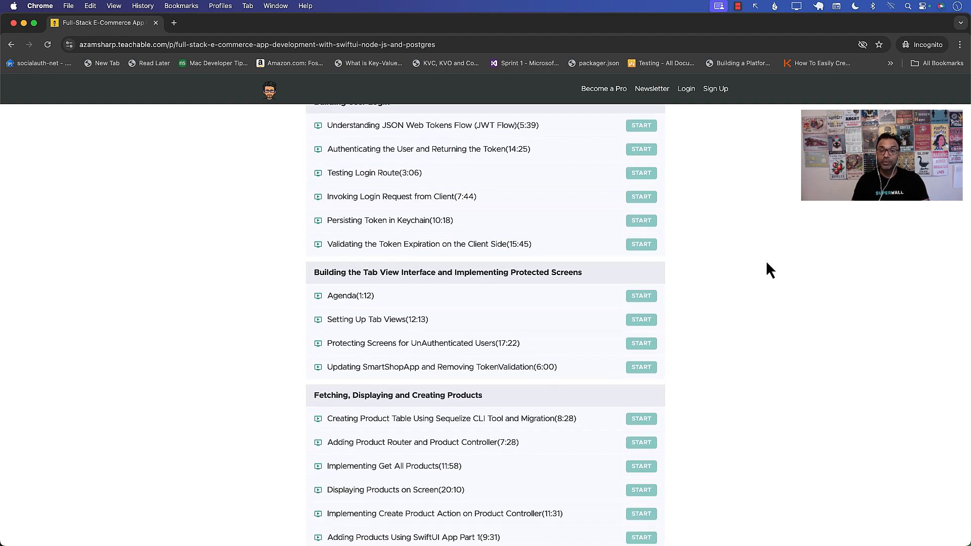
scroll(down, 3)
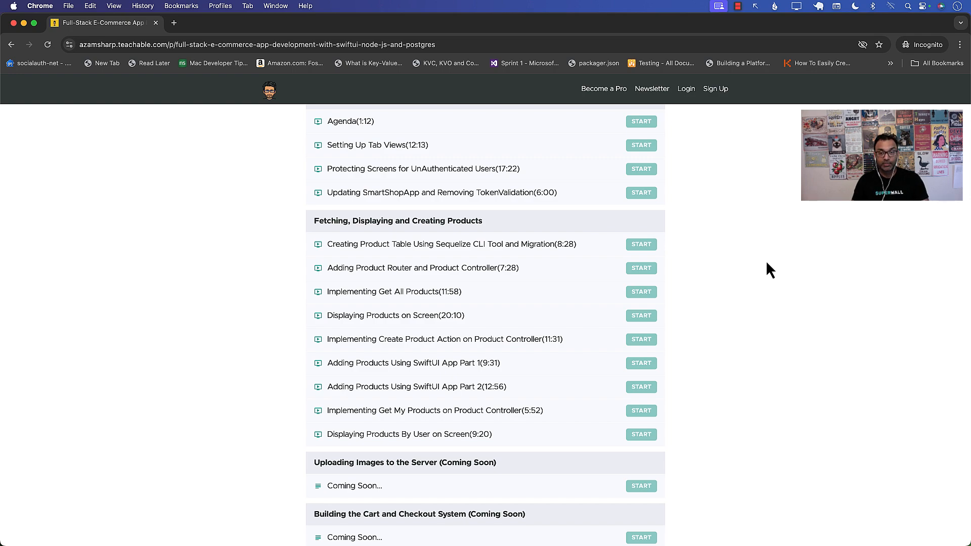
scroll(down, 3)
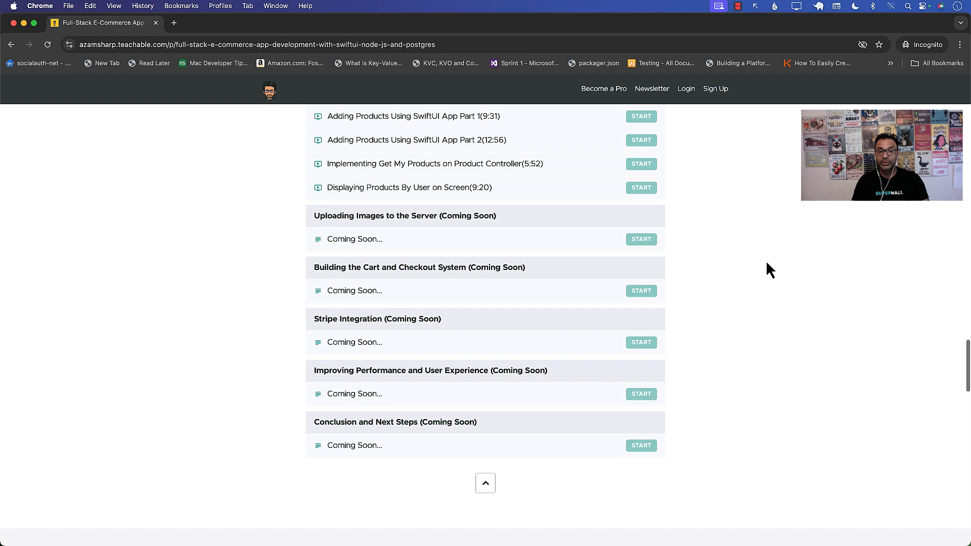
scroll(down, 3)
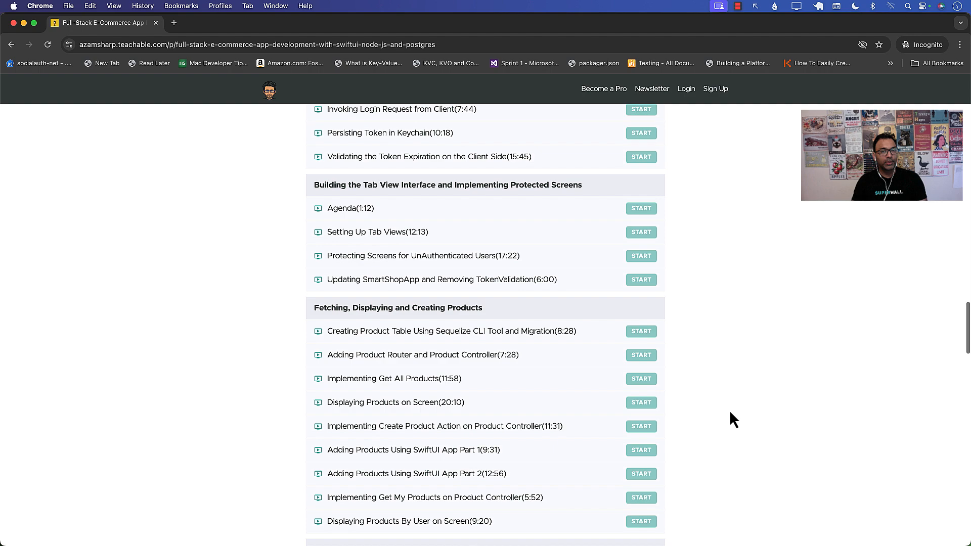
Scroll back up toward the course's one-time purchase price.
scroll(up, 3)
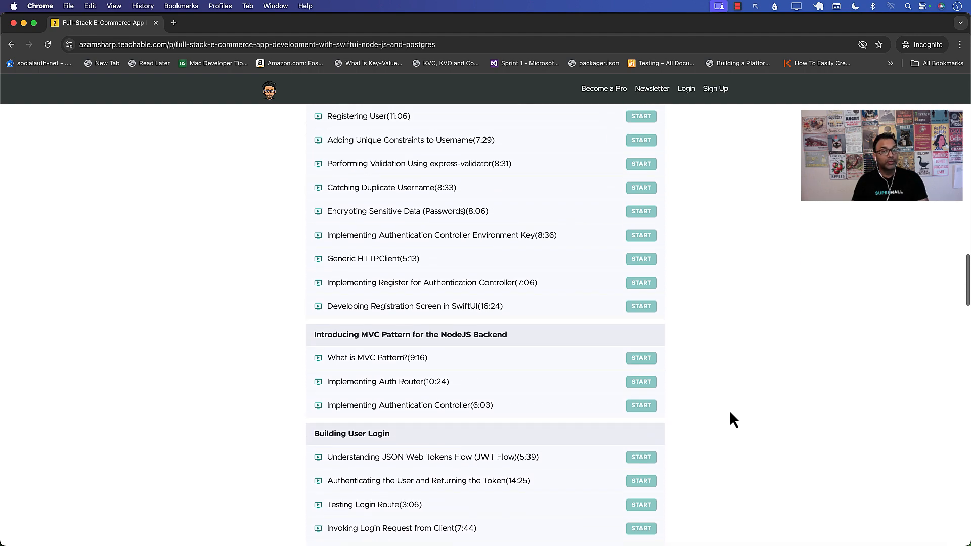
scroll(up, 3)
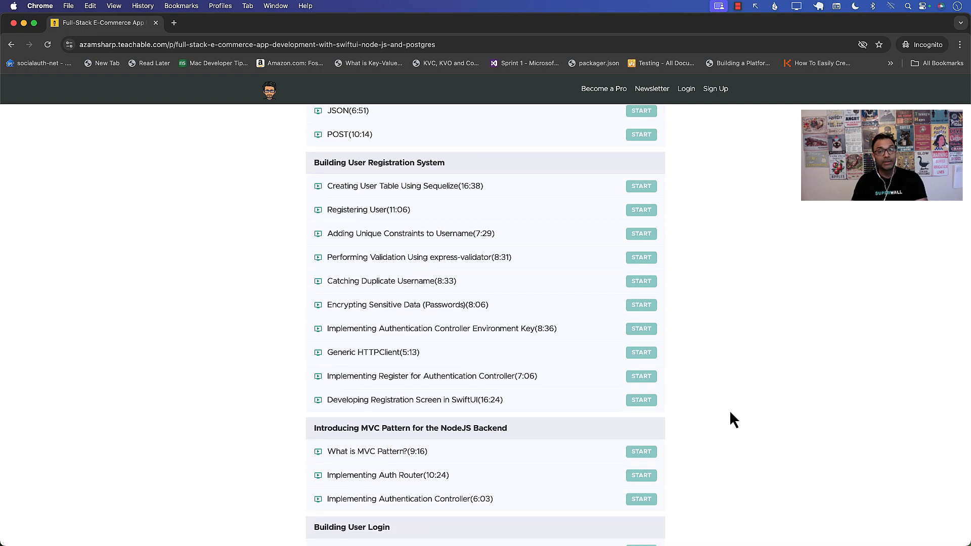
scroll(up, 3)
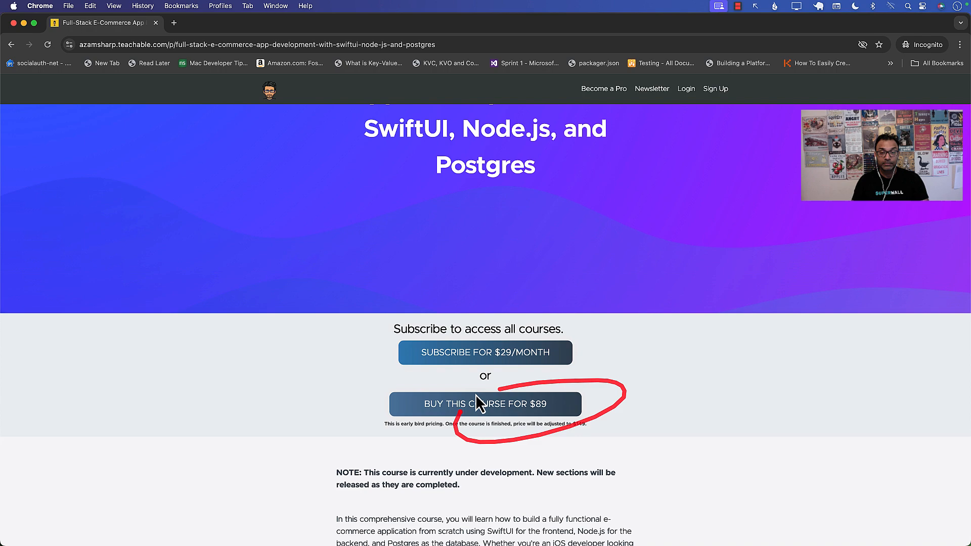
mouse_move(719, 409)
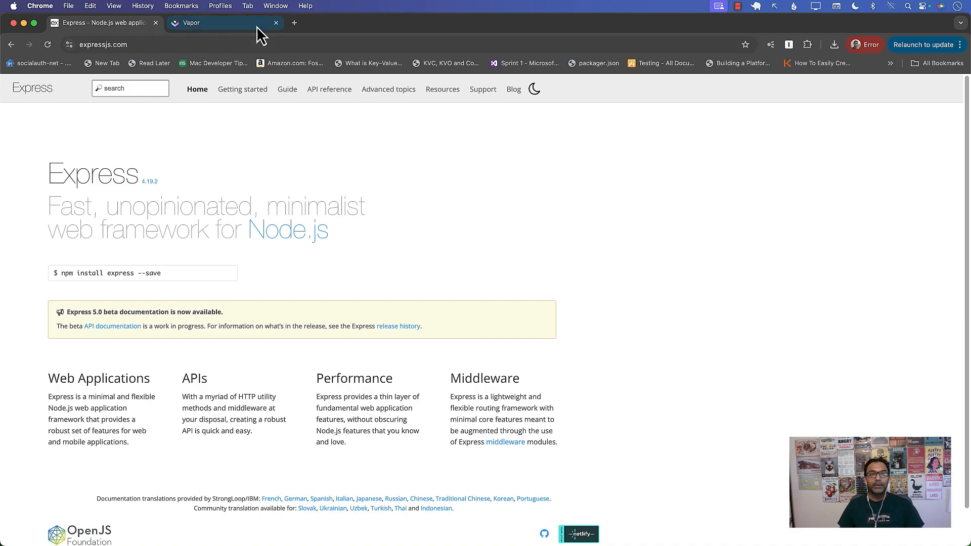
Switch between the Vapor and Express homepage tabs, ending on Express.
click(222, 23)
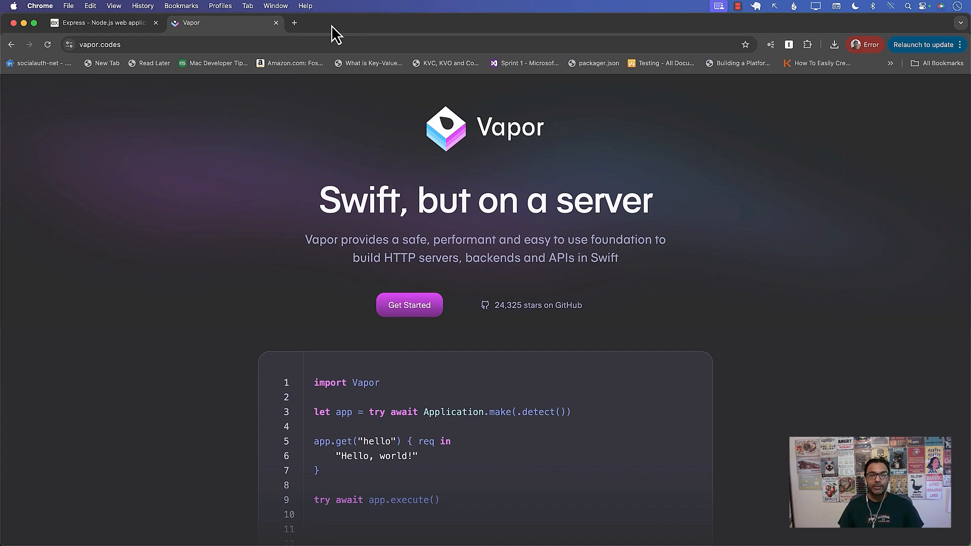
click(102, 24)
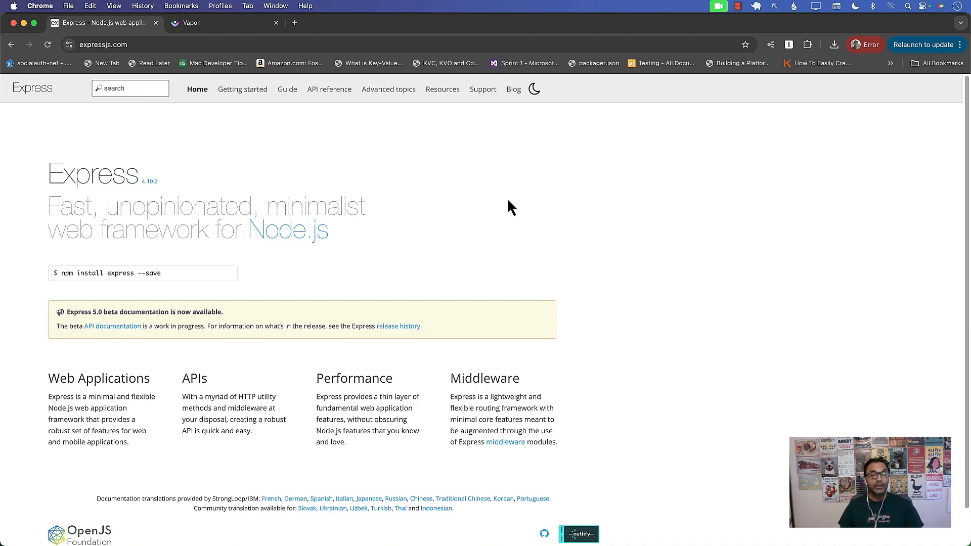
mouse_move(275, 23)
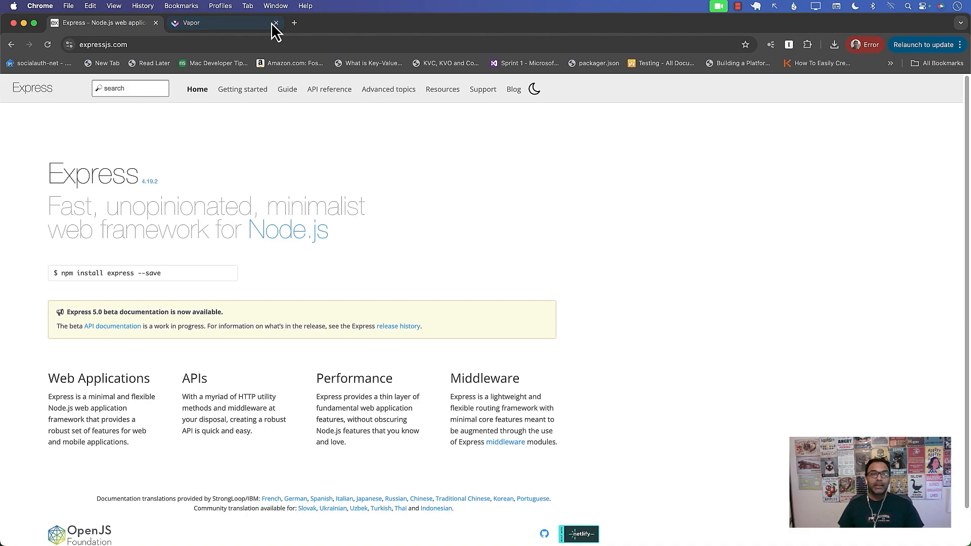
click(216, 23)
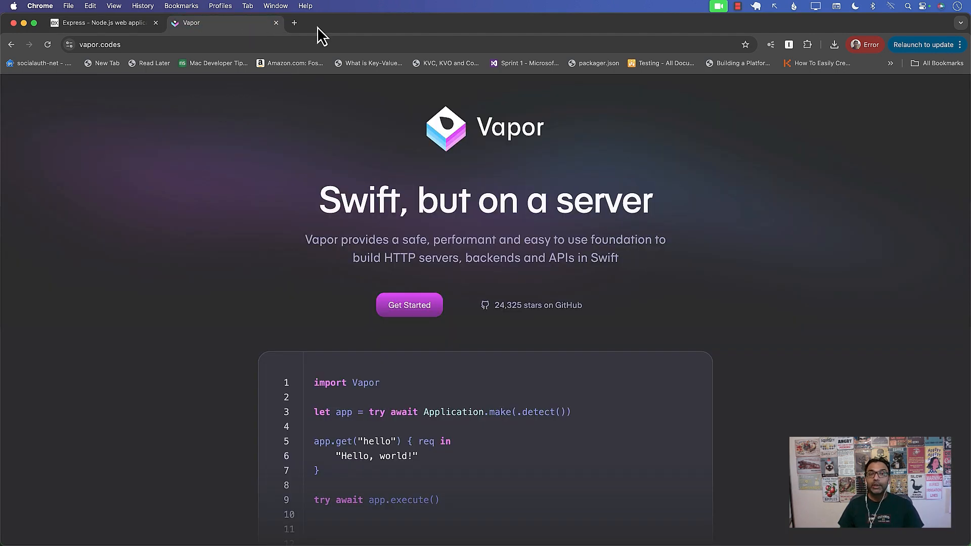
click(104, 23)
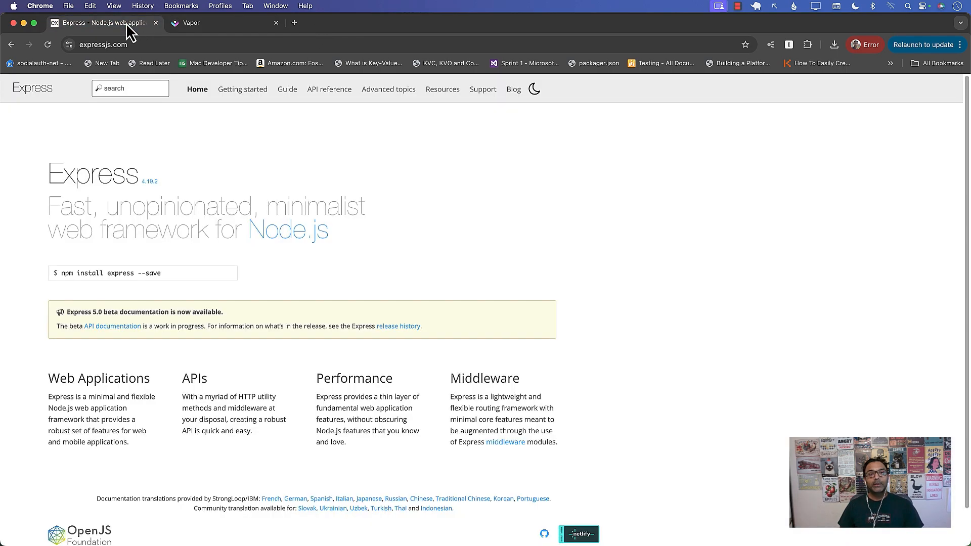
mouse_move(530, 210)
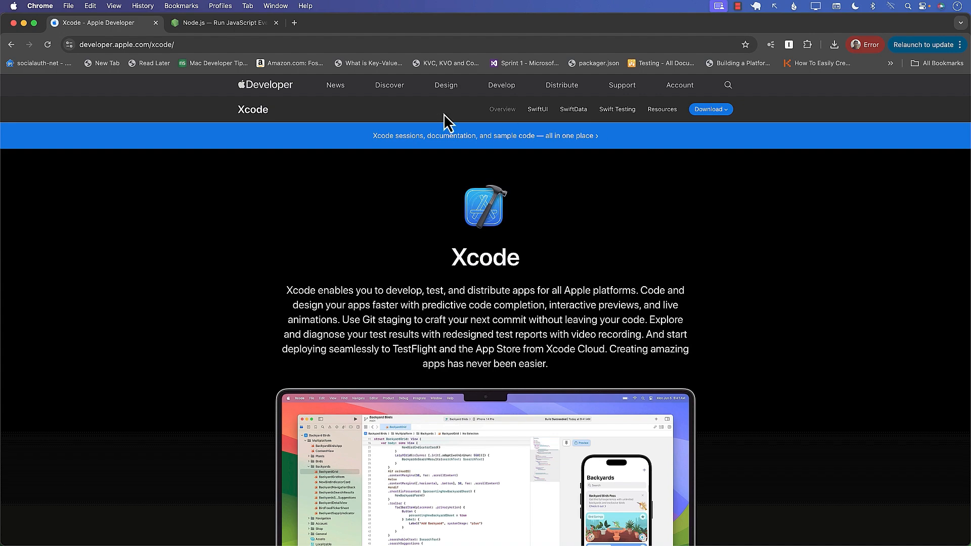
Bring the Node.js tab forward, then start a Google search for 'postgres app' in a new tab.
click(710, 109)
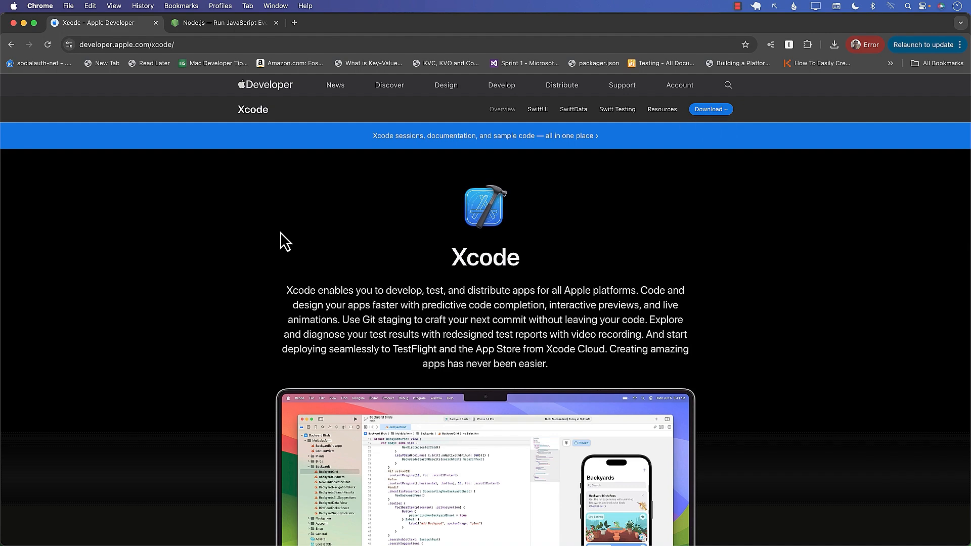
click(220, 24)
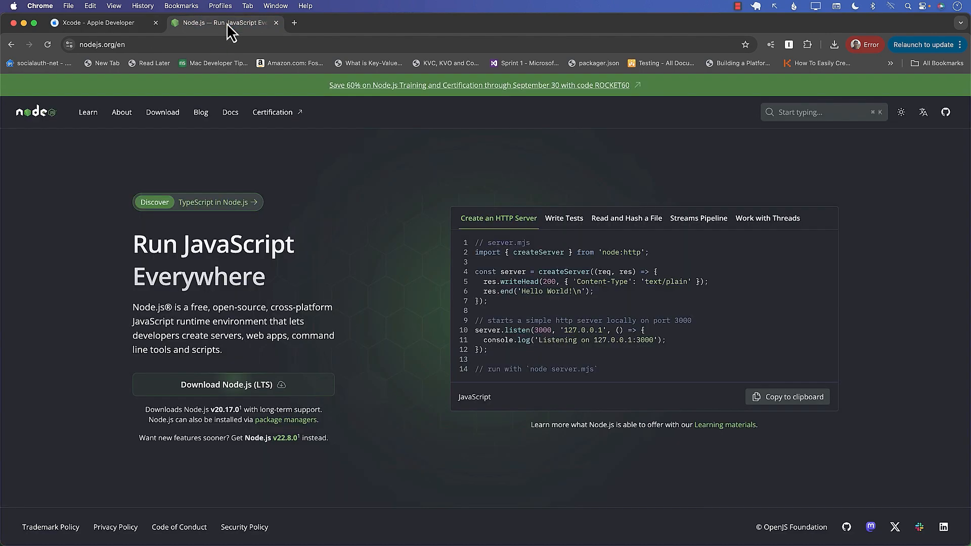
mouse_move(101, 255)
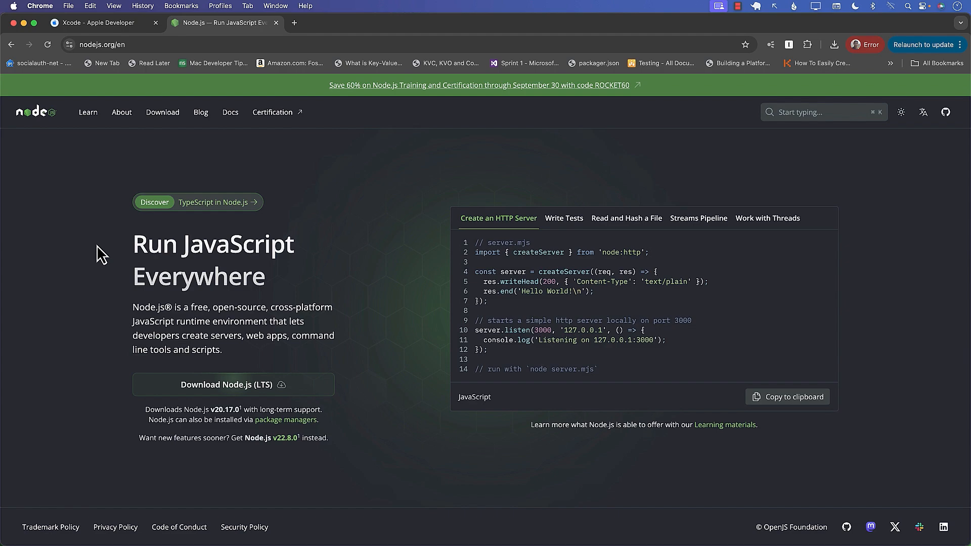
mouse_move(414, 269)
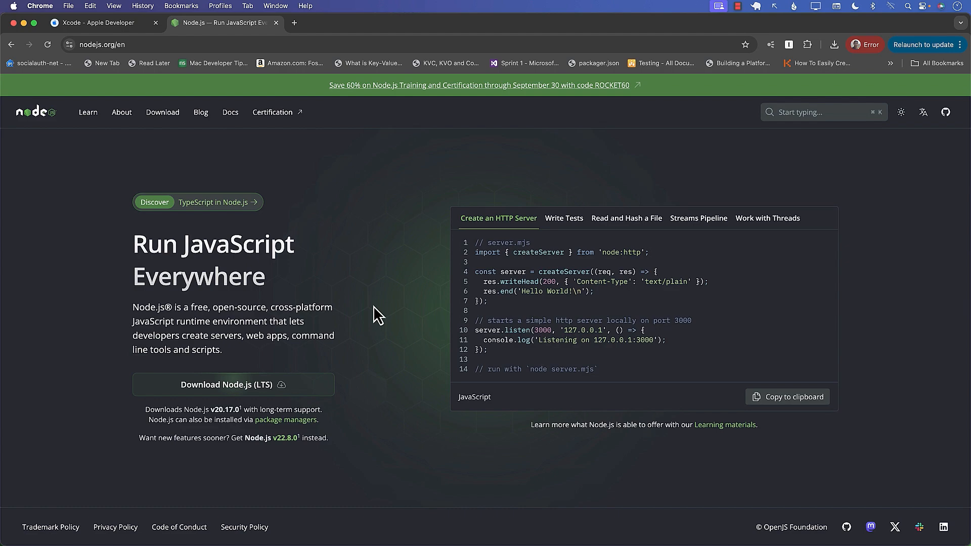
text(postgres app)
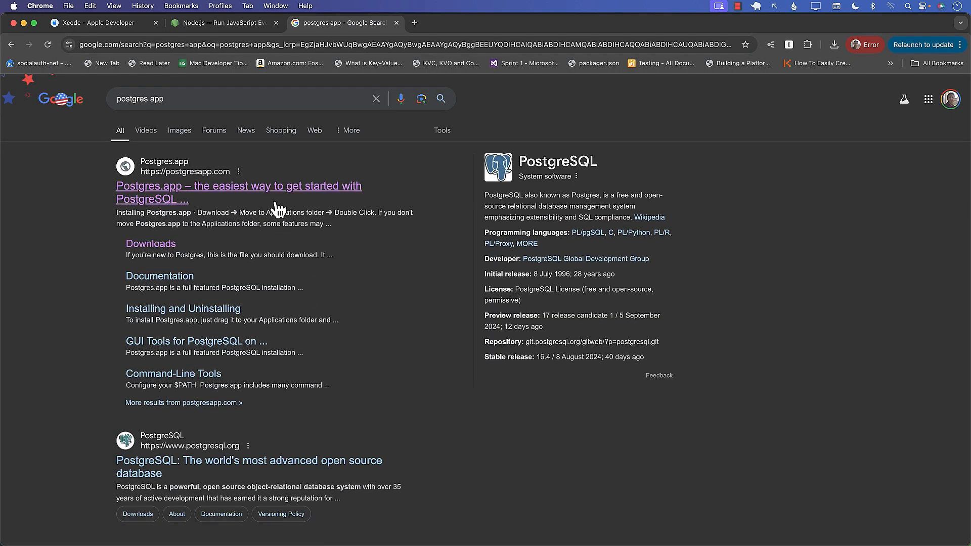
Open Postgres.app from the results and go to its Downloads page.
click(238, 186)
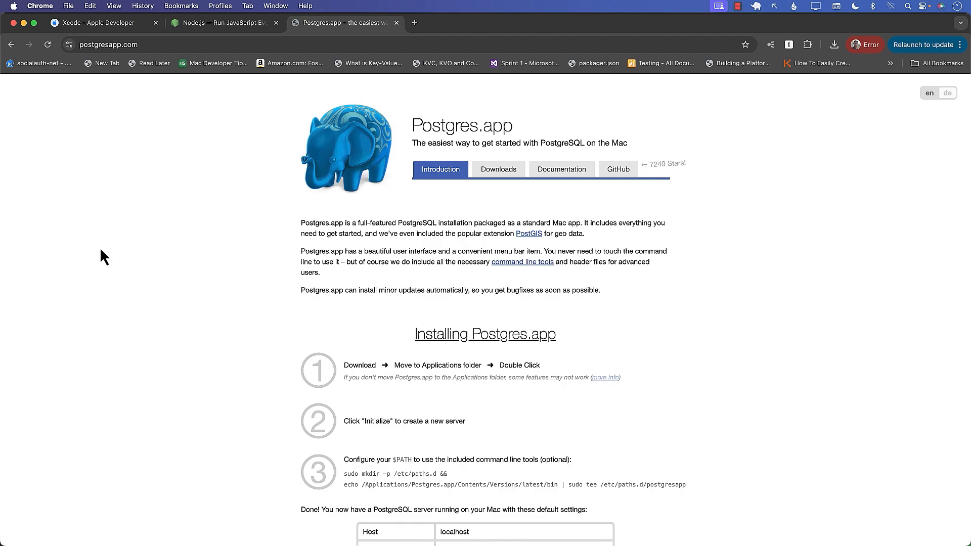
mouse_move(239, 260)
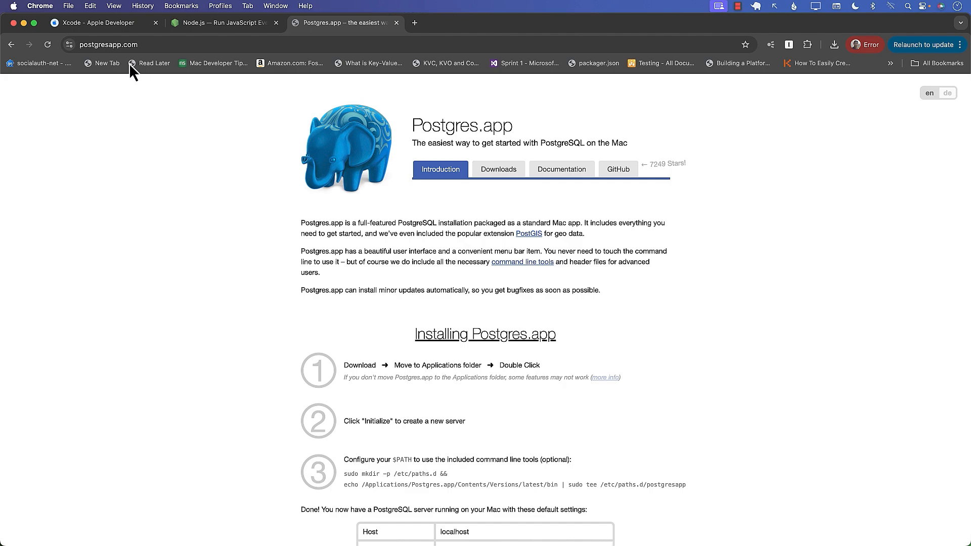
mouse_move(461, 147)
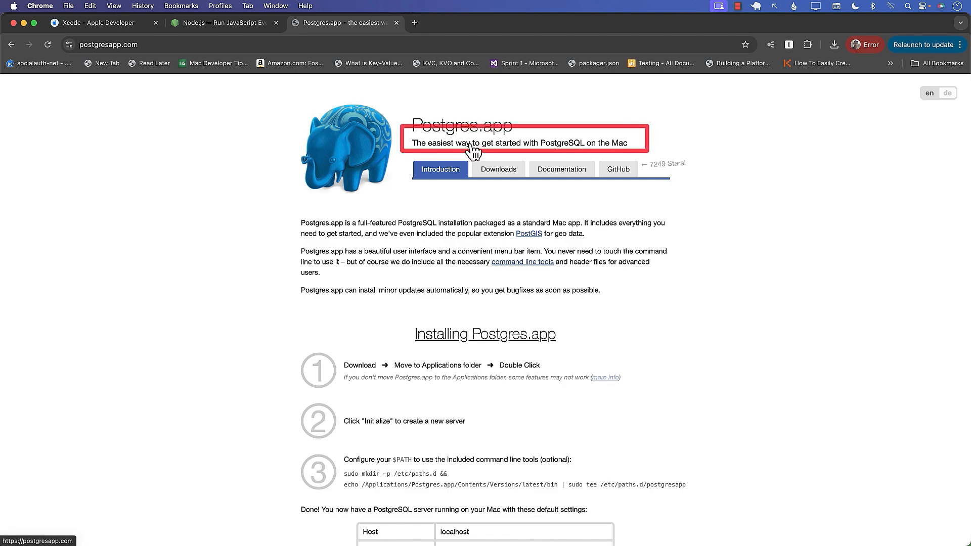
mouse_move(550, 151)
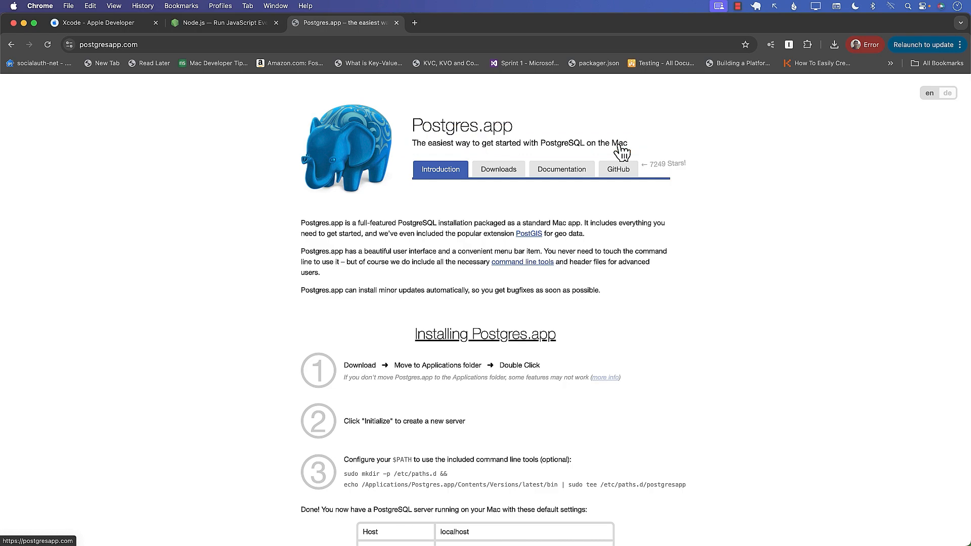
mouse_move(601, 155)
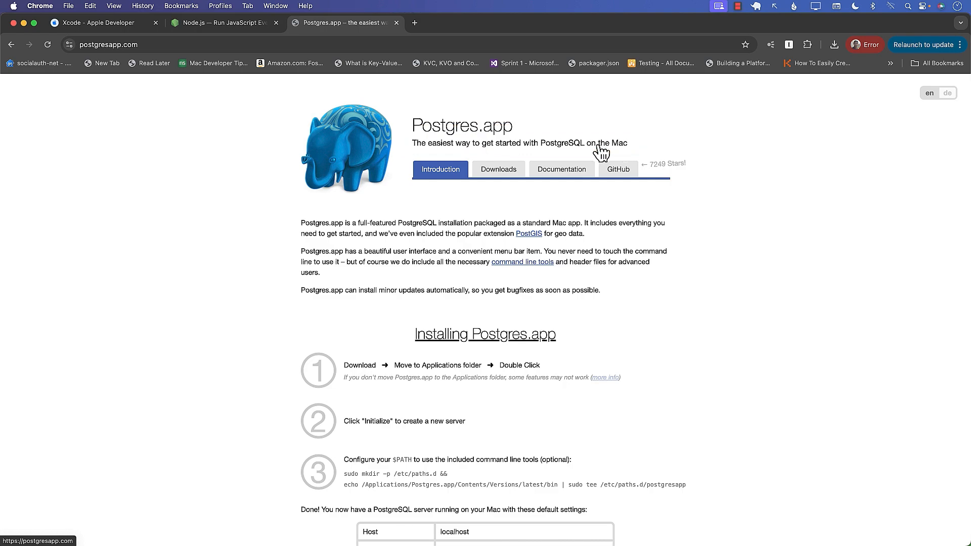
click(498, 169)
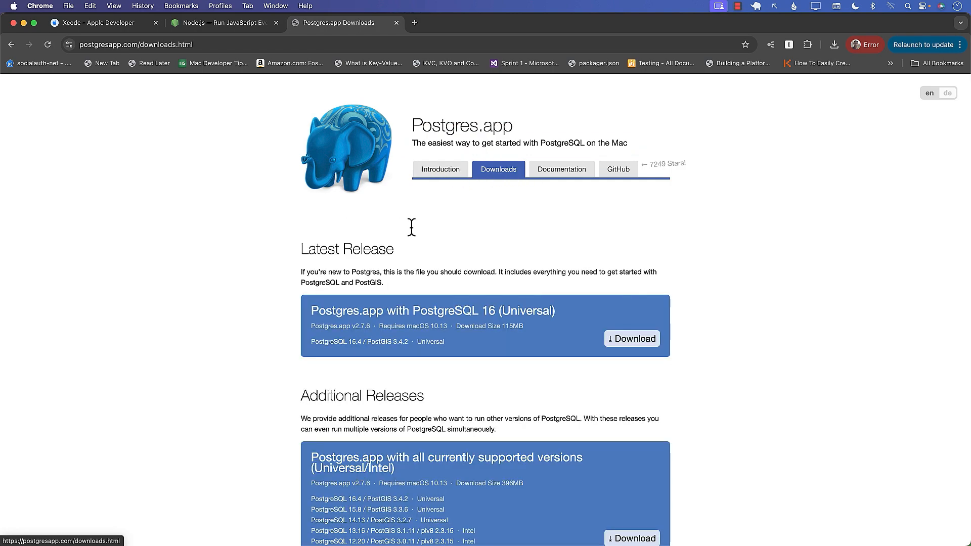
scroll(down, 3)
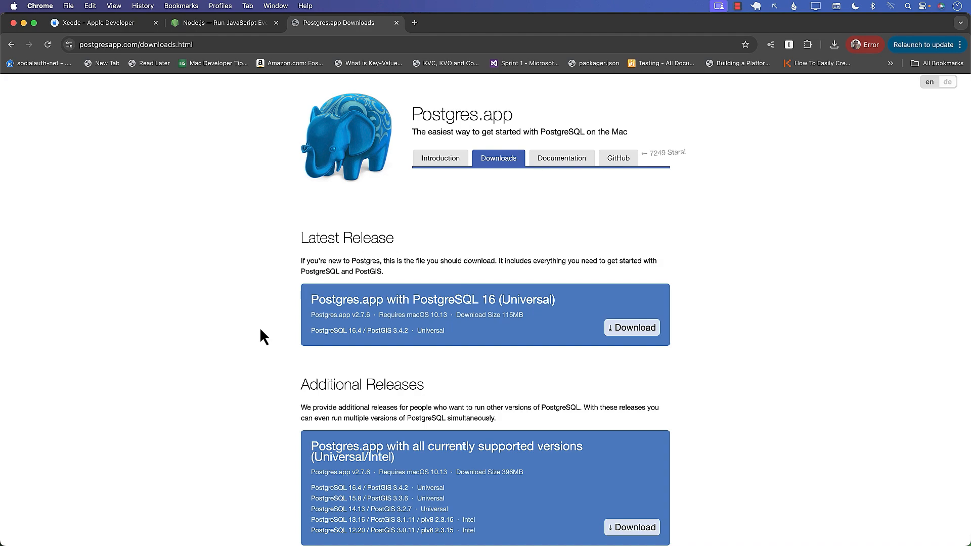
mouse_move(755, 172)
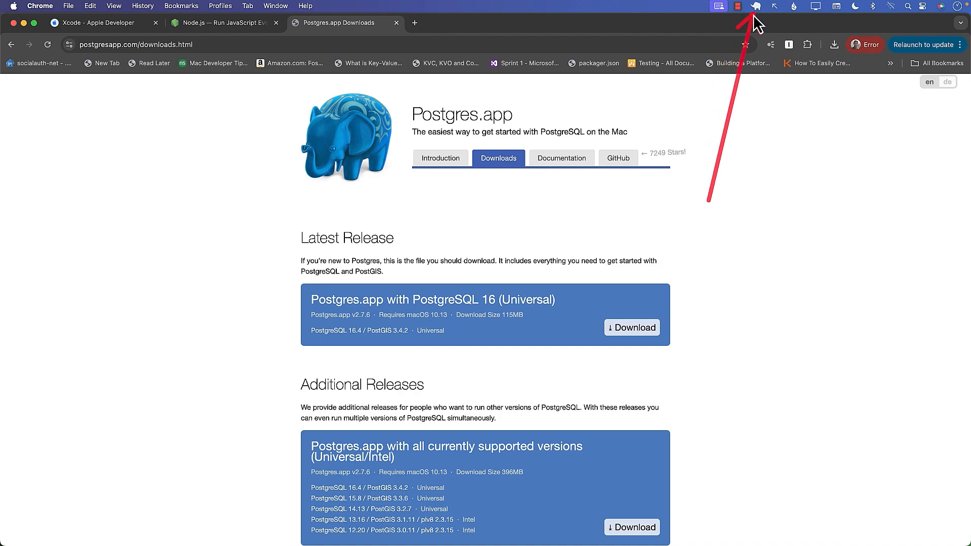
Check the running PostgreSQL servers from the Postgres menu bar item and dismiss the list.
click(756, 6)
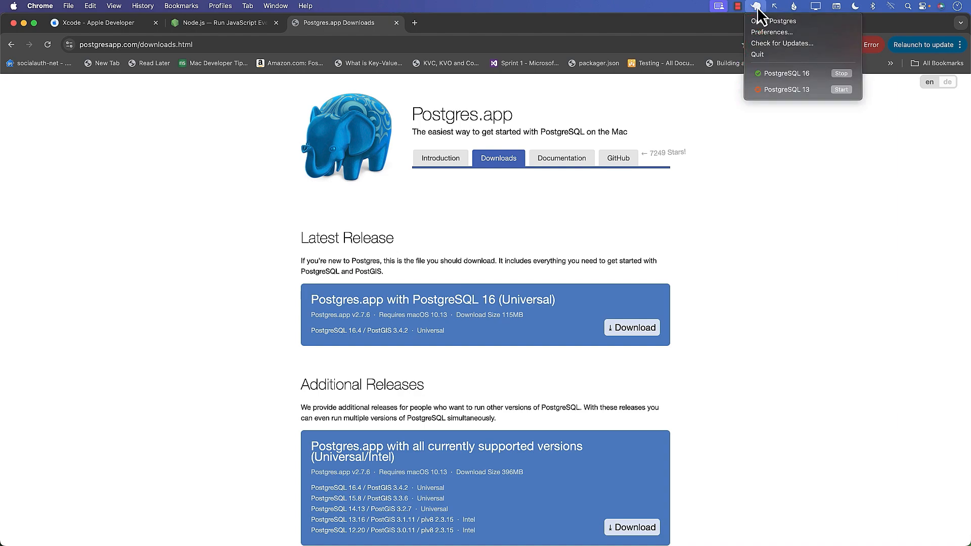
click(258, 336)
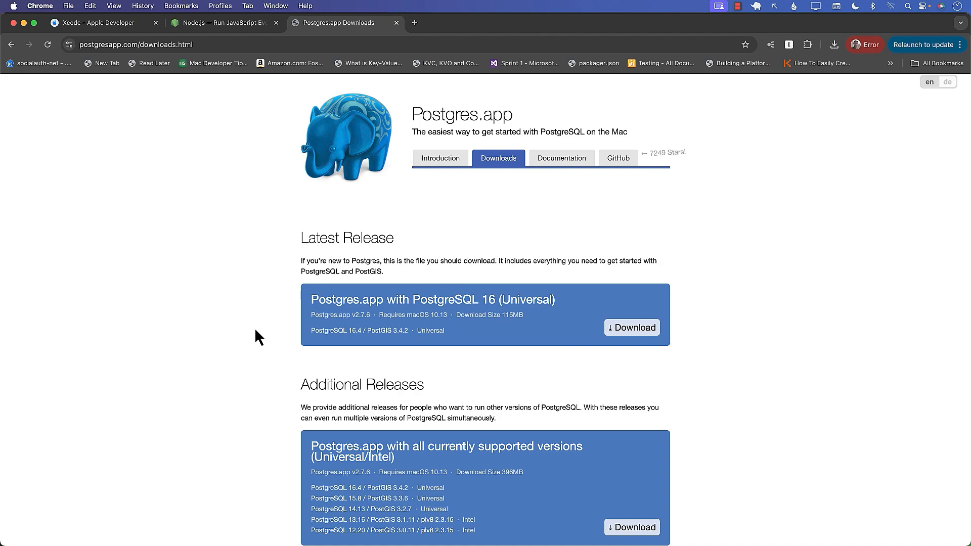
mouse_move(249, 333)
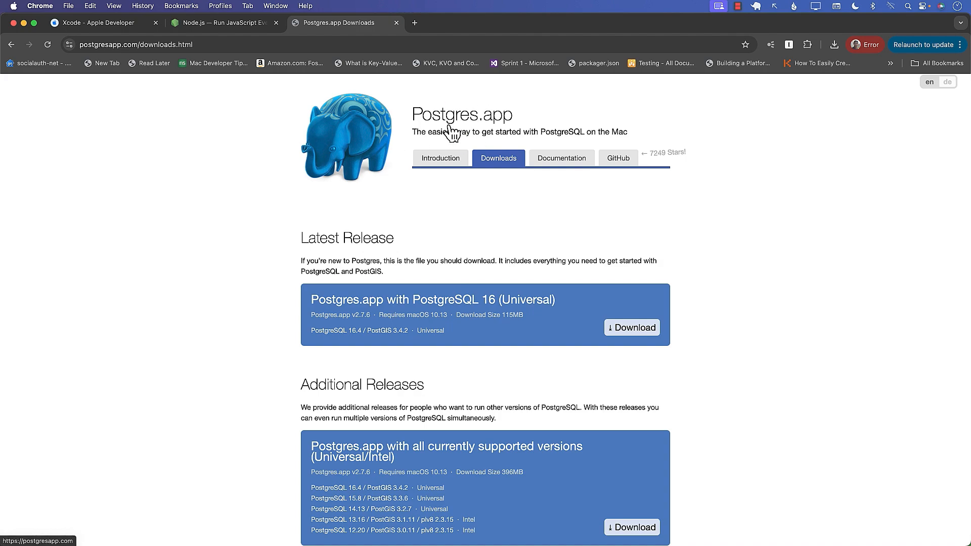
mouse_move(240, 271)
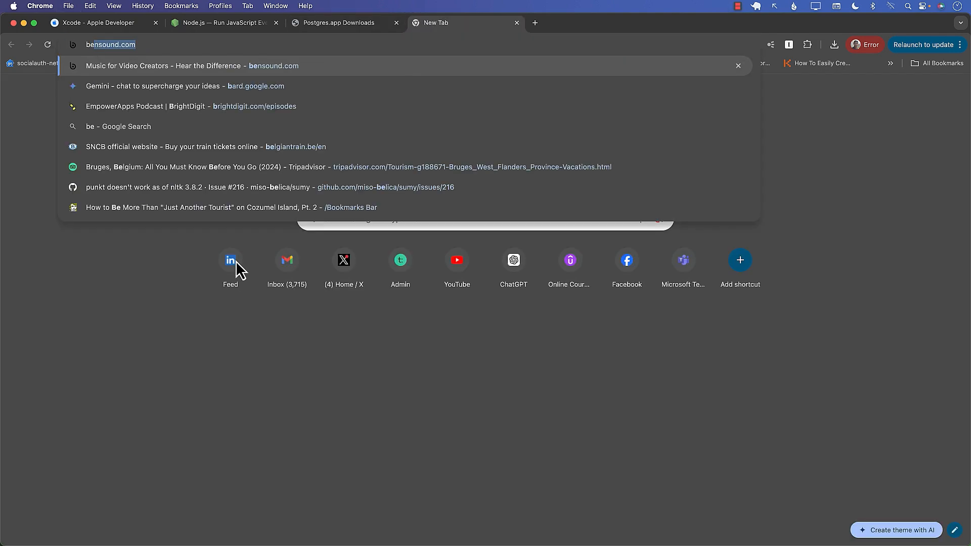
Search Google for beekeeper, visit the Beekeeper Studio site, then search 'beekeeper studio' again.
text(beekeeper)
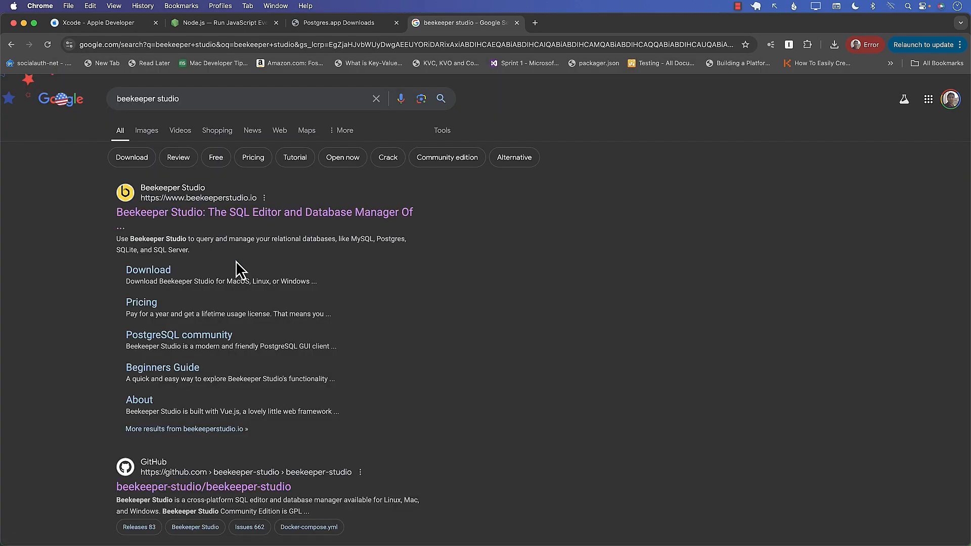
mouse_move(182, 222)
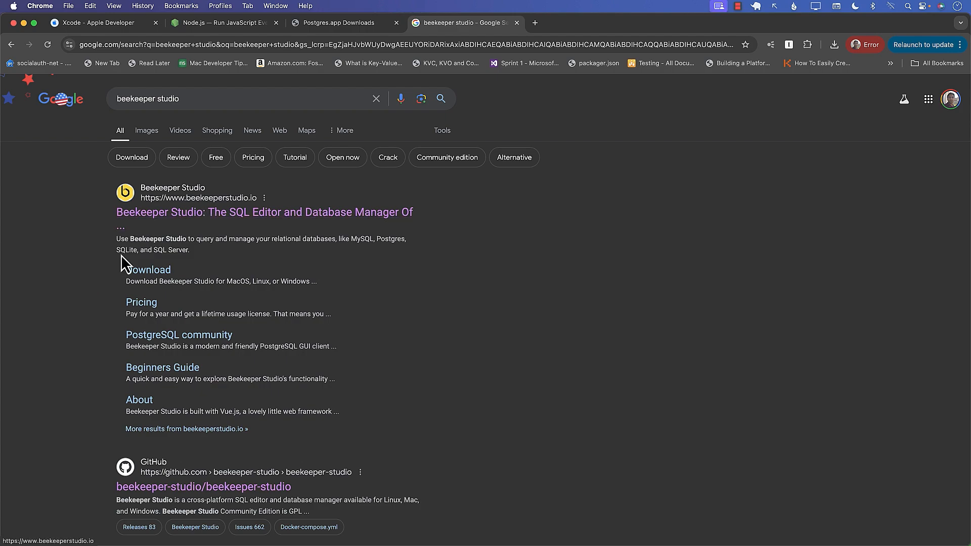
click(264, 211)
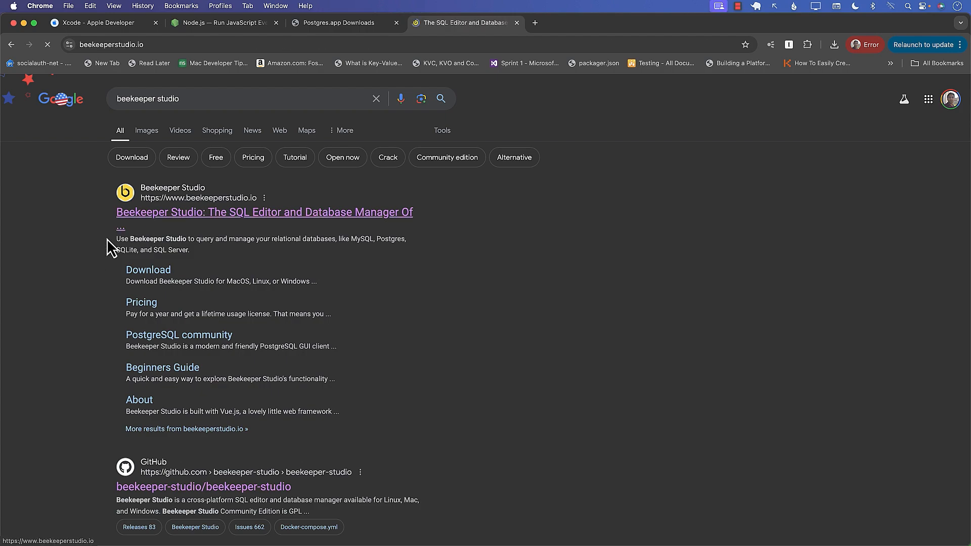
click(264, 211)
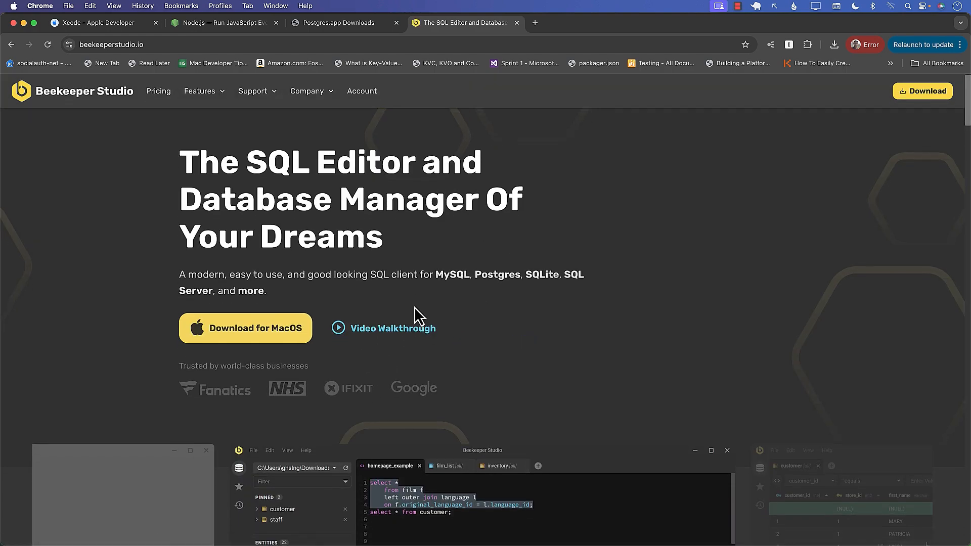
scroll(down, 3)
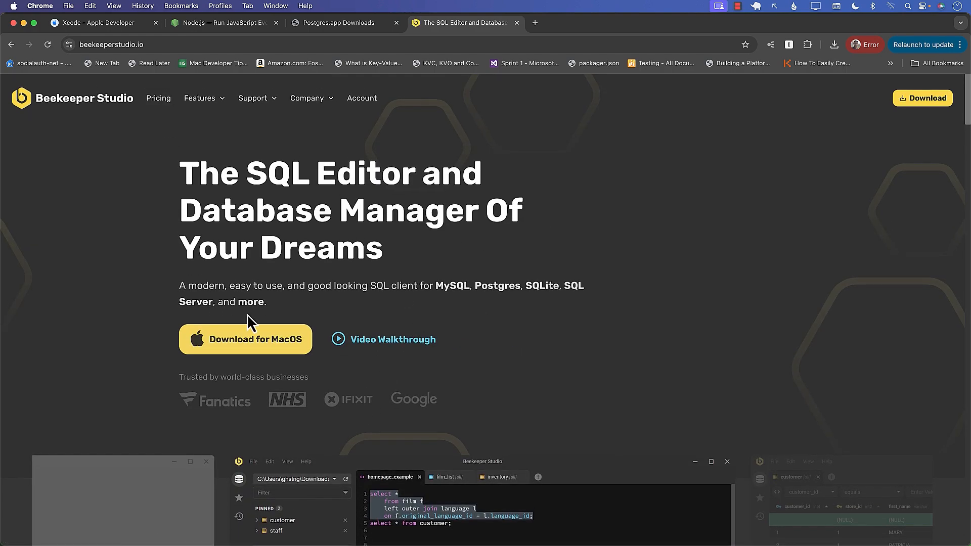
mouse_move(252, 352)
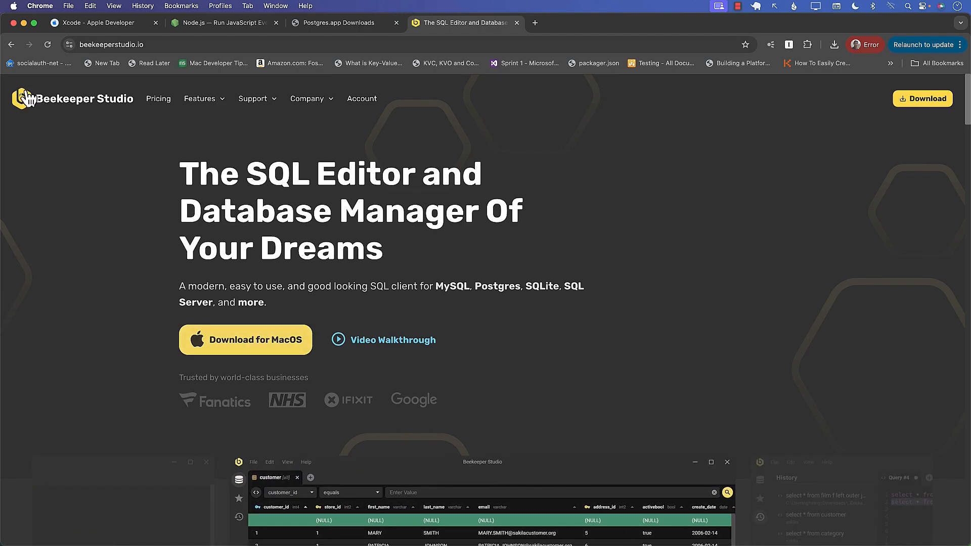
text(beekeeper studio)
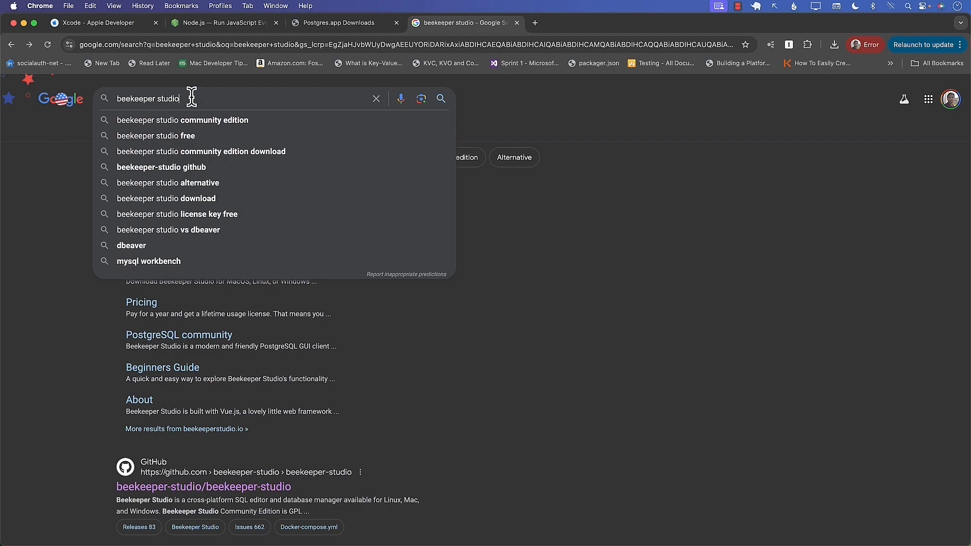
Search 'beekeeper studio community edition' and open the beekeeper-studio/beekeeper-studio GitHub result.
click(182, 120)
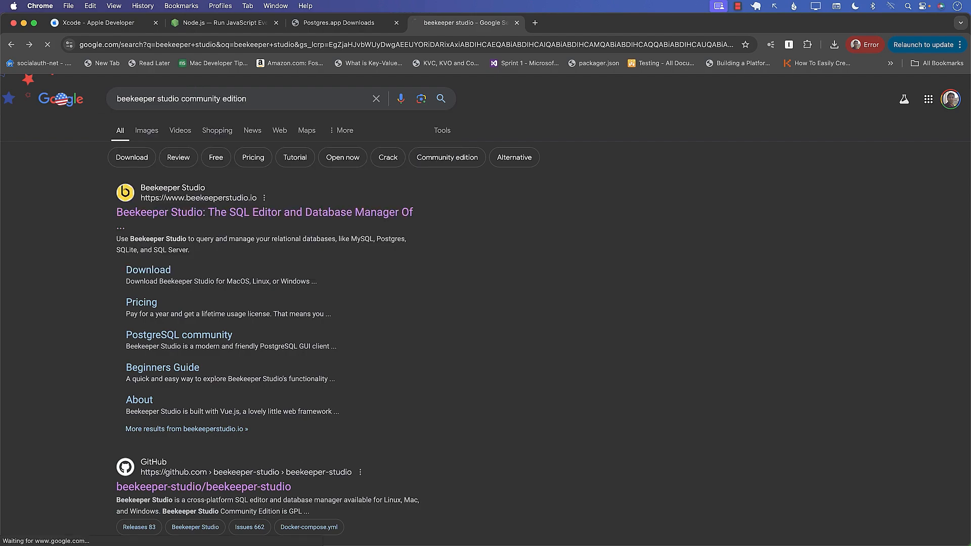
click(446, 158)
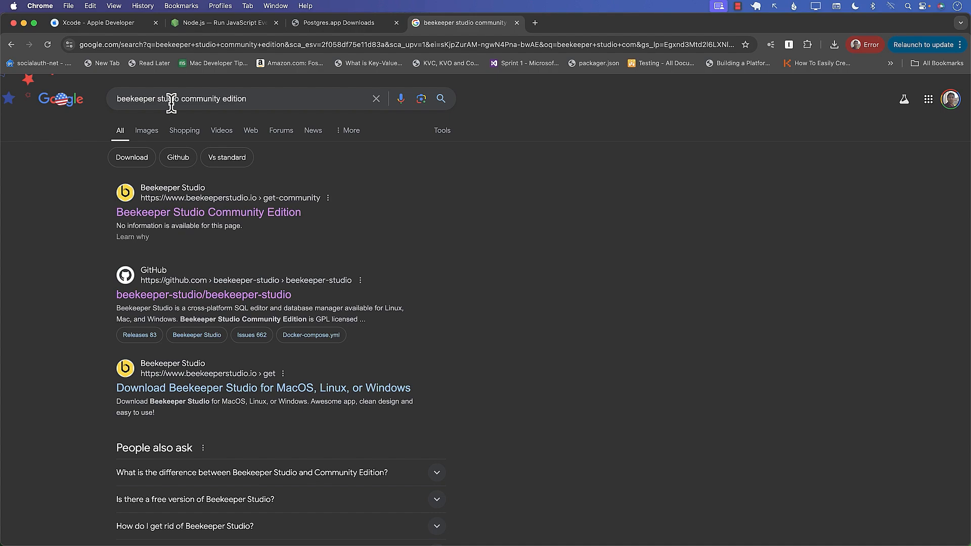
mouse_move(203, 294)
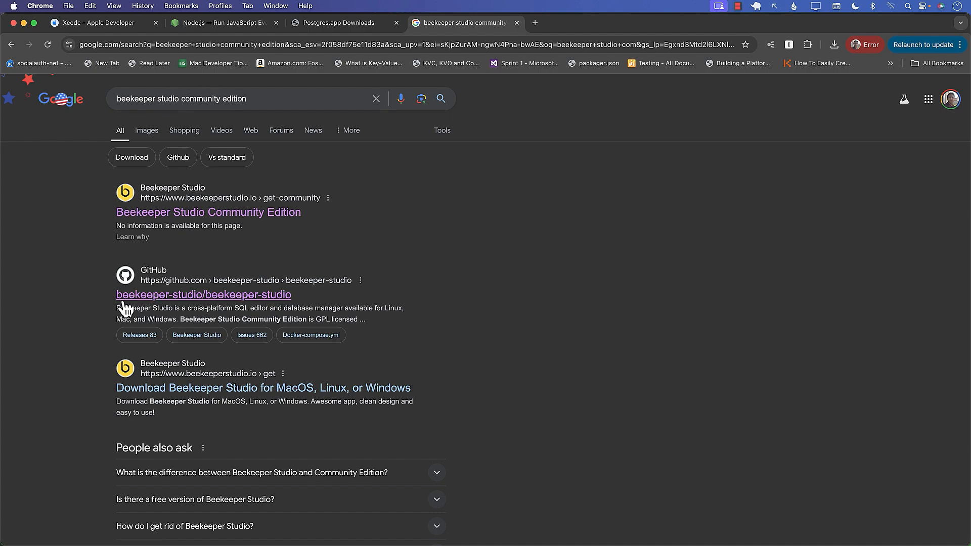
mouse_move(226, 302)
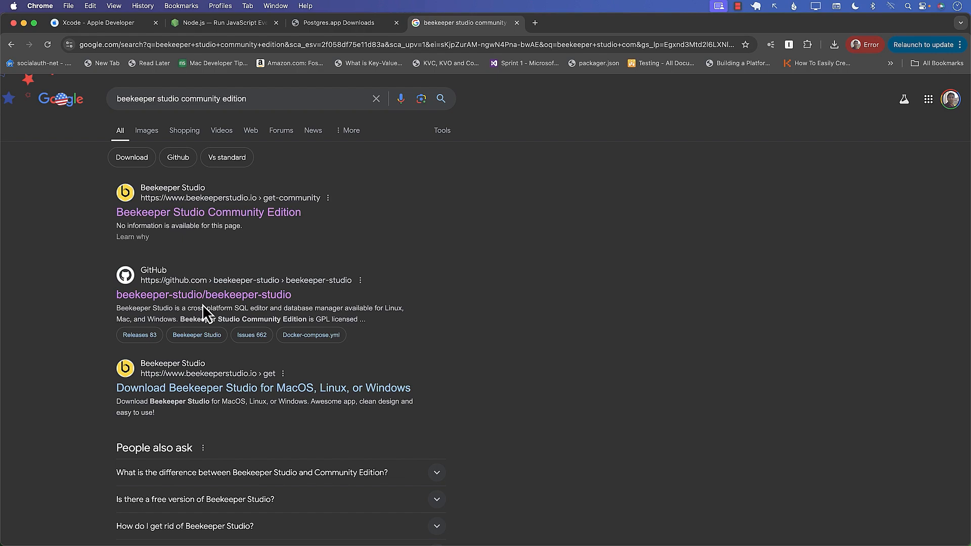
mouse_move(203, 295)
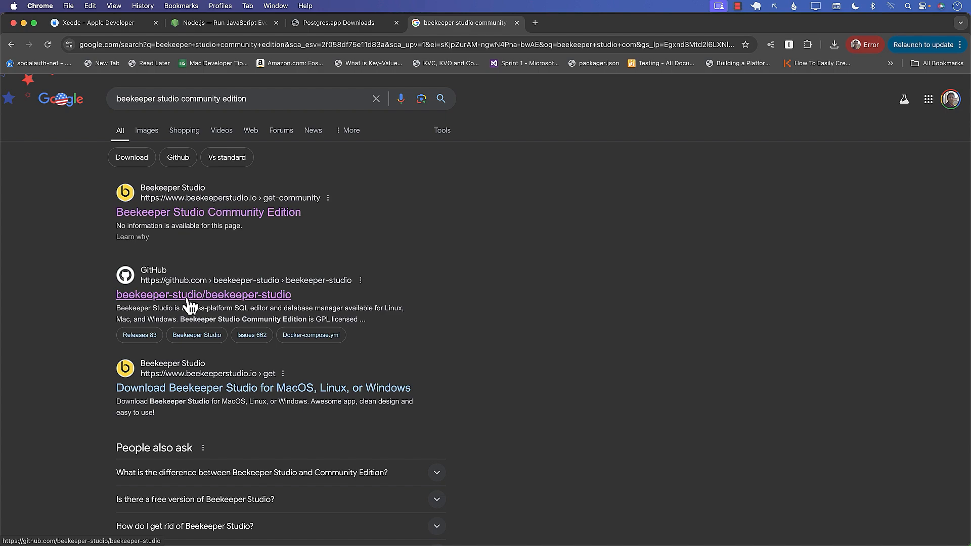
mouse_move(155, 304)
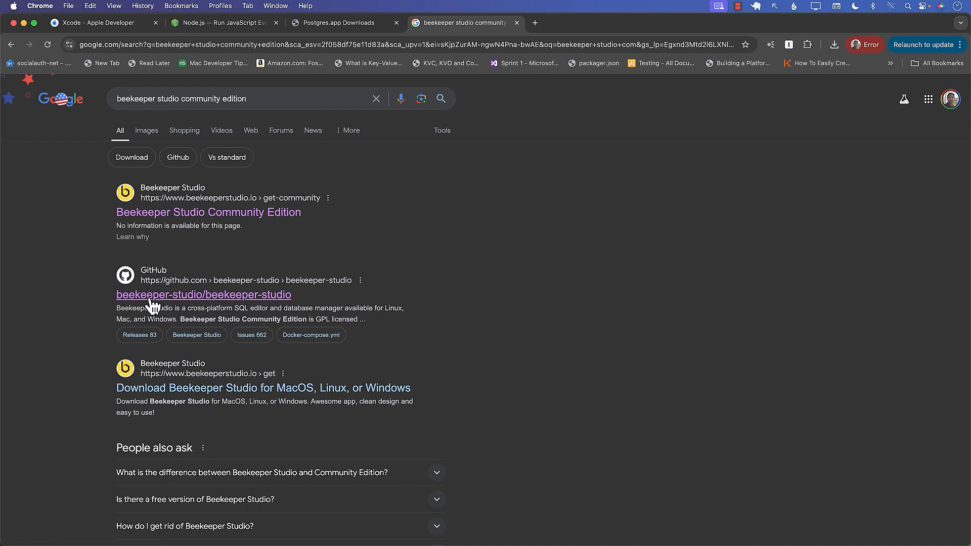
click(203, 295)
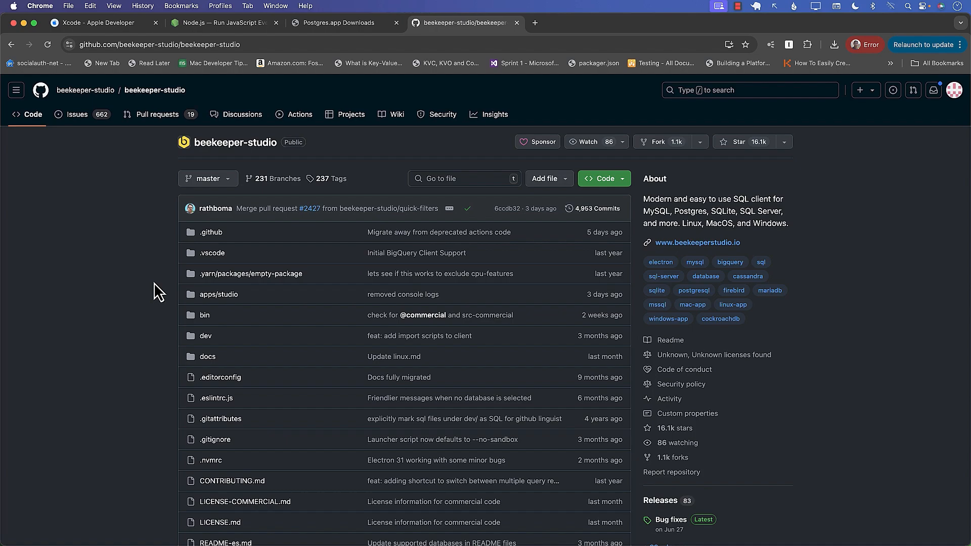
Scroll the repository README past the Community Edition description and download link toward Supported Databases.
scroll(down, 3)
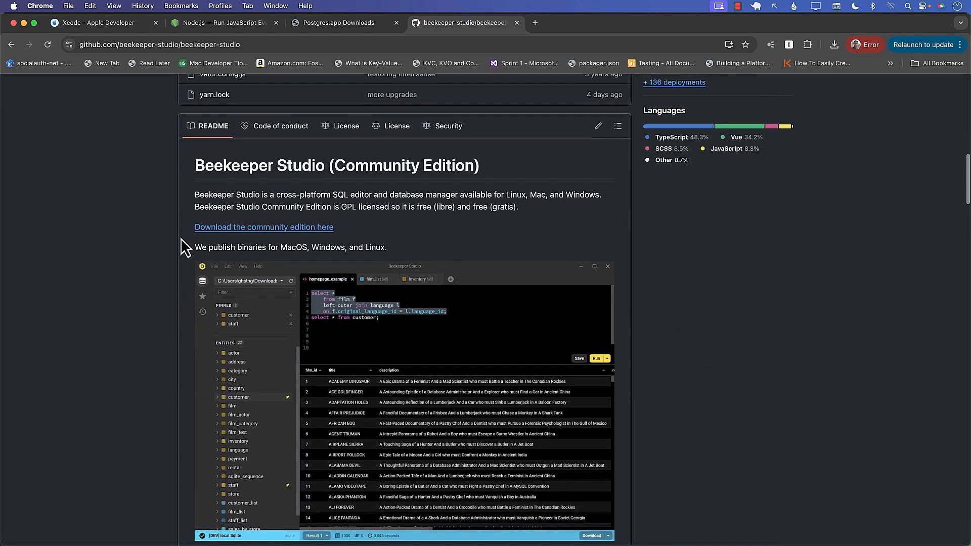
scroll(down, 3)
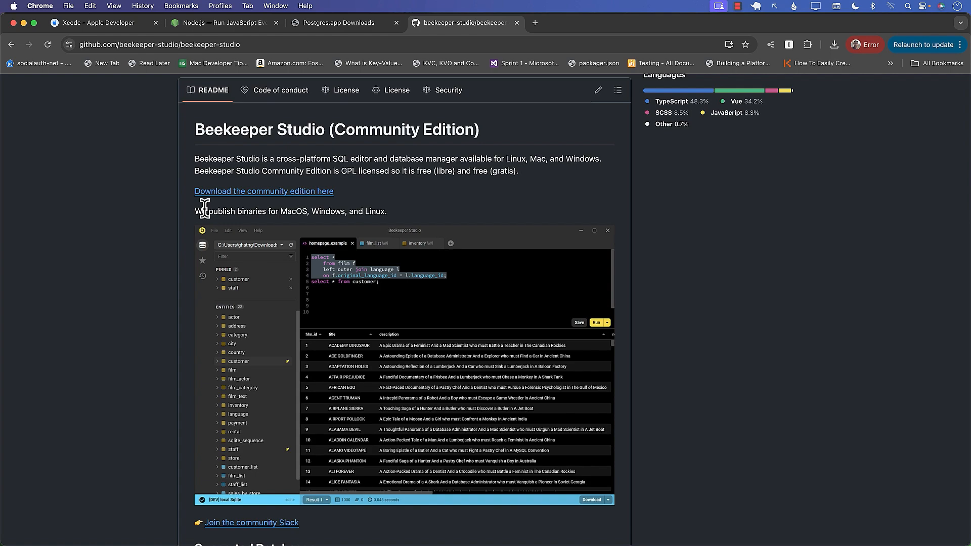
mouse_move(170, 241)
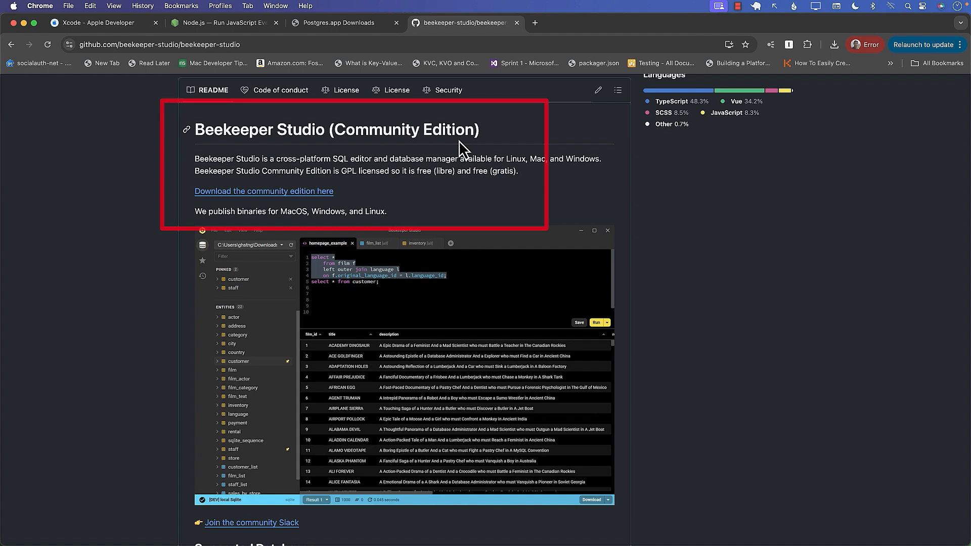
mouse_move(349, 211)
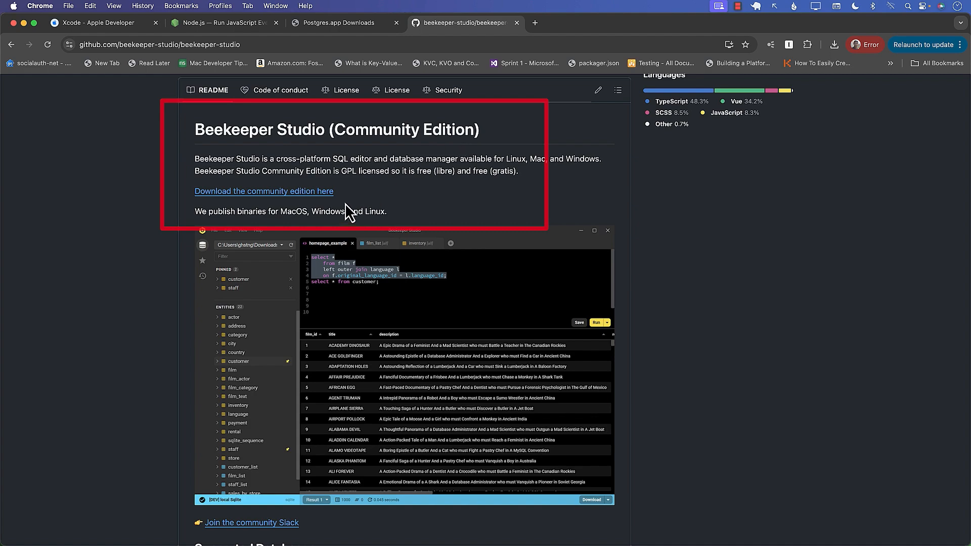
mouse_move(357, 204)
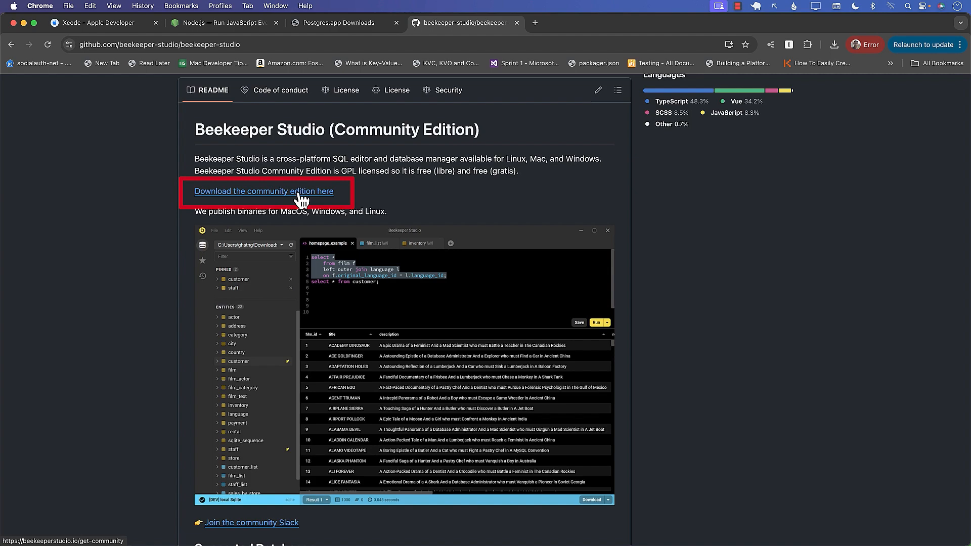
scroll(down, 3)
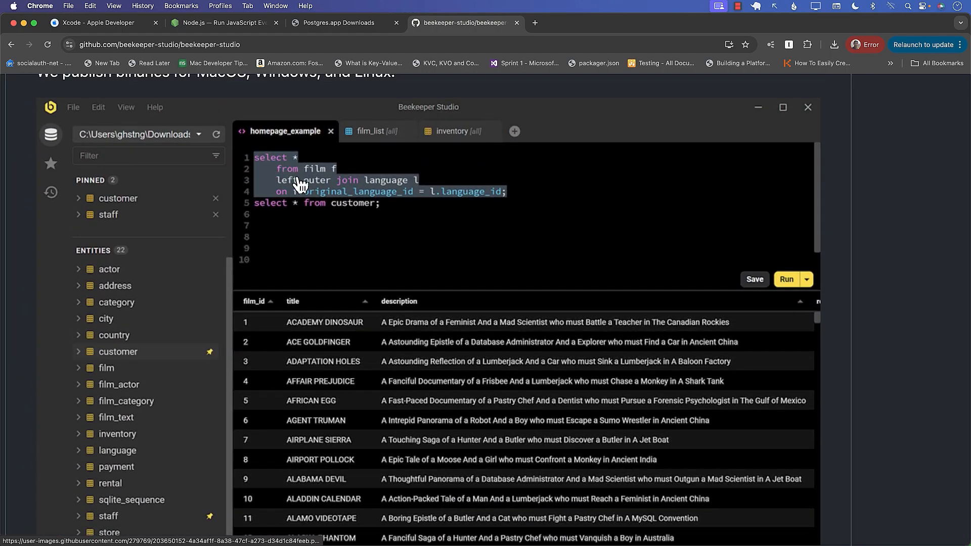
mouse_move(384, 311)
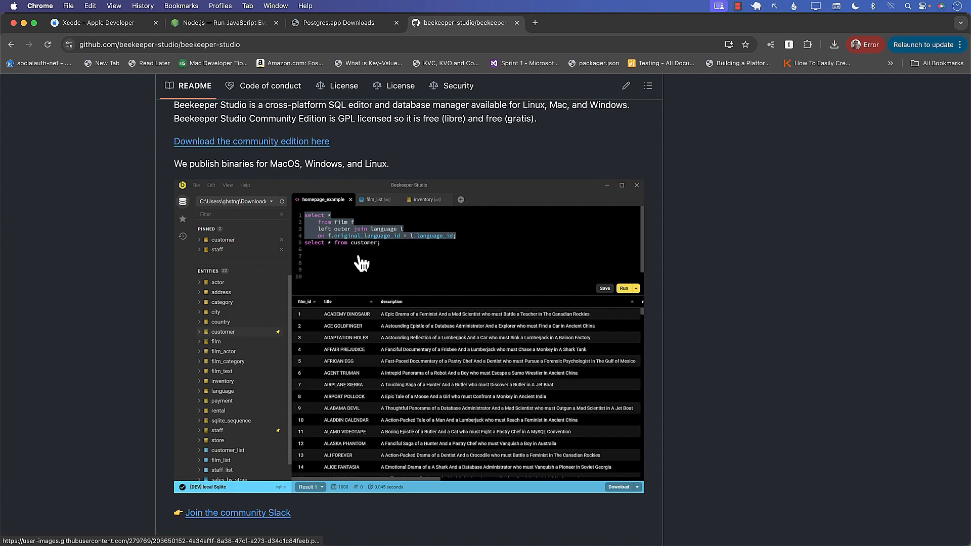
scroll(down, 3)
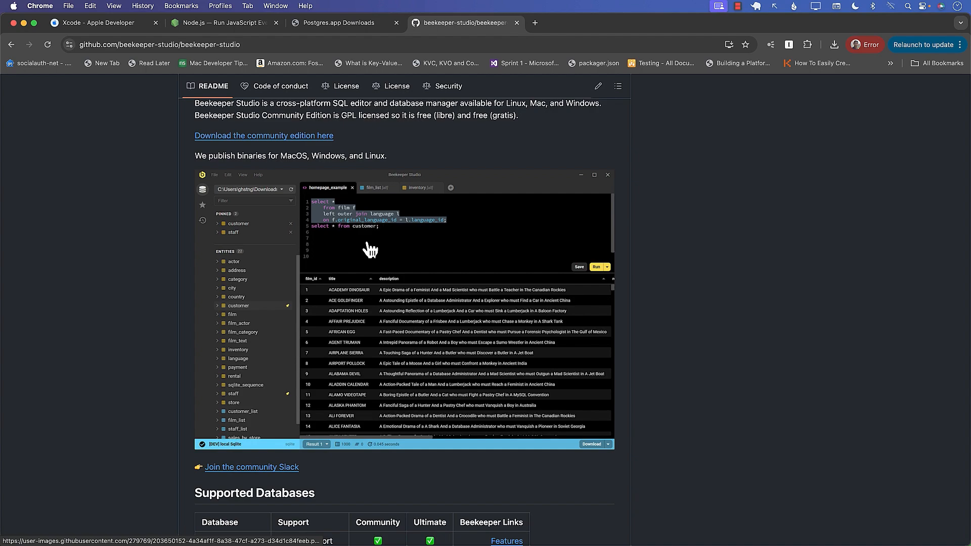
scroll(down, 3)
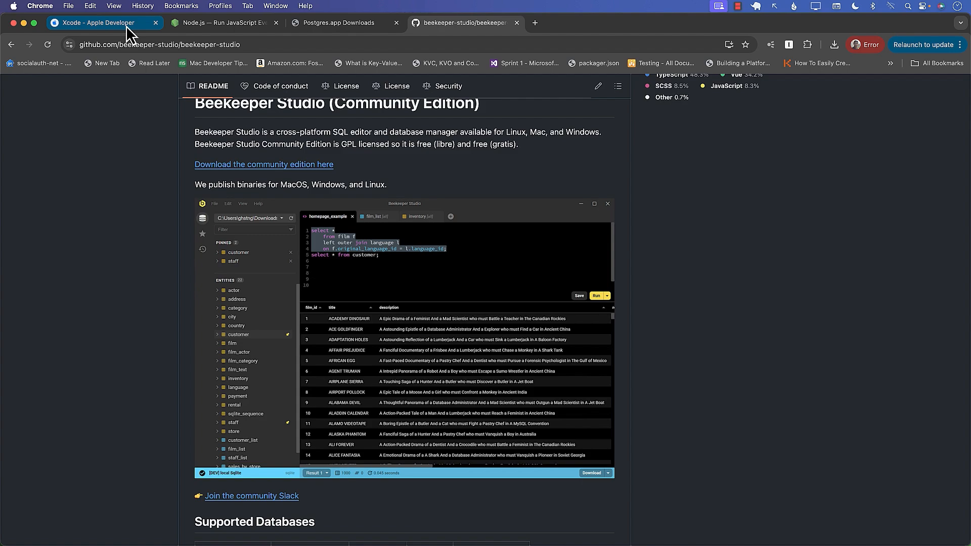
click(220, 24)
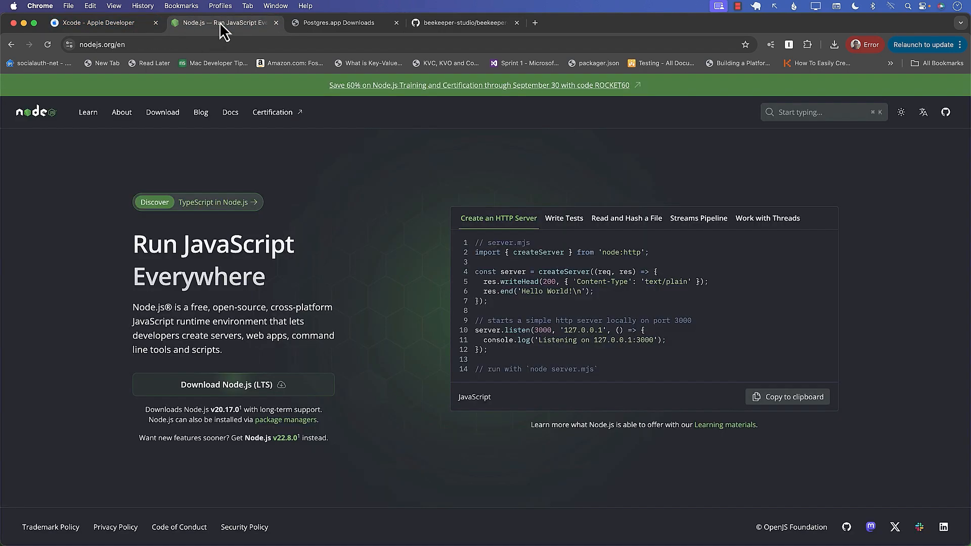
click(341, 23)
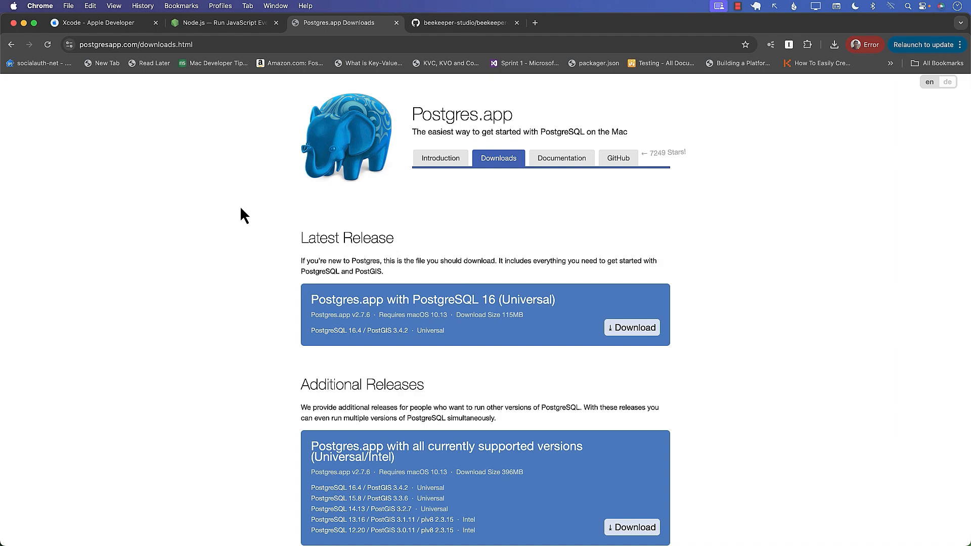
click(462, 23)
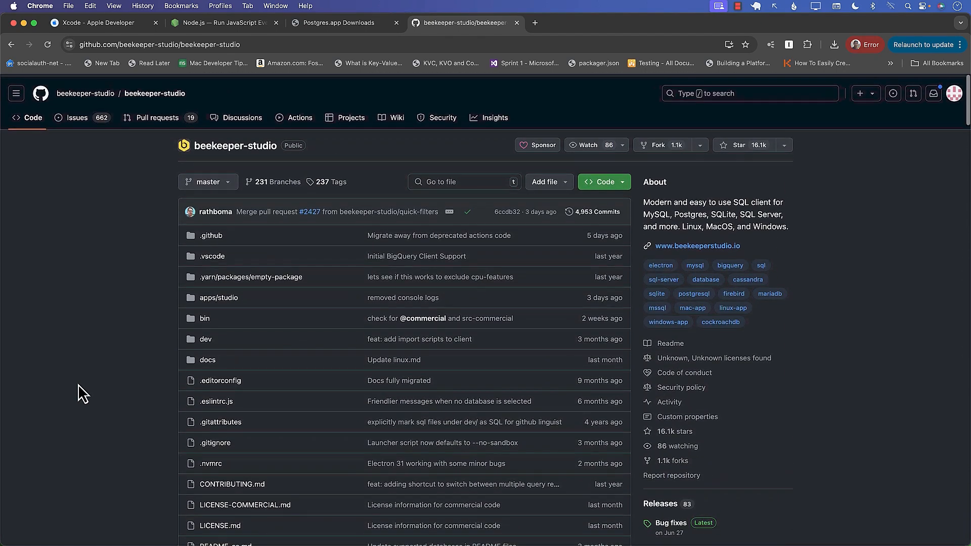
scroll(down, 3)
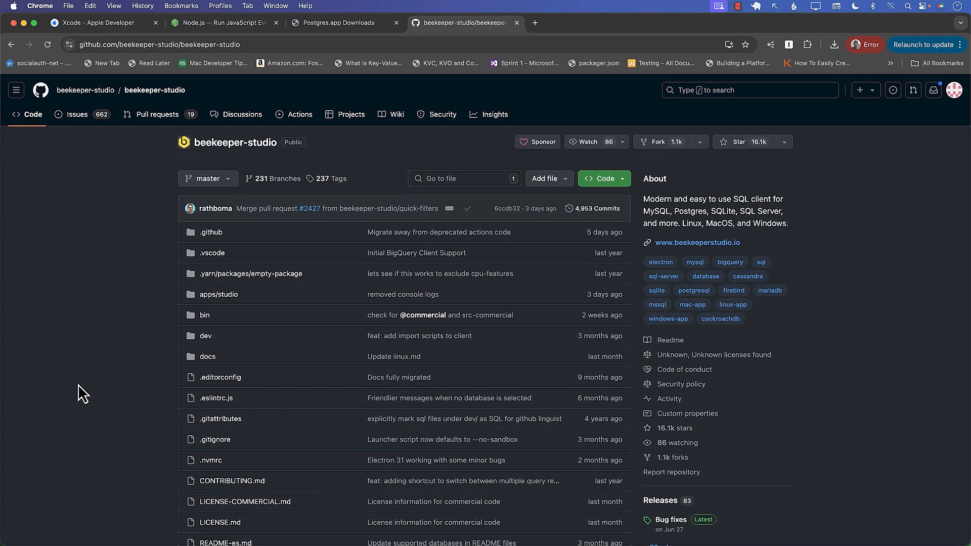